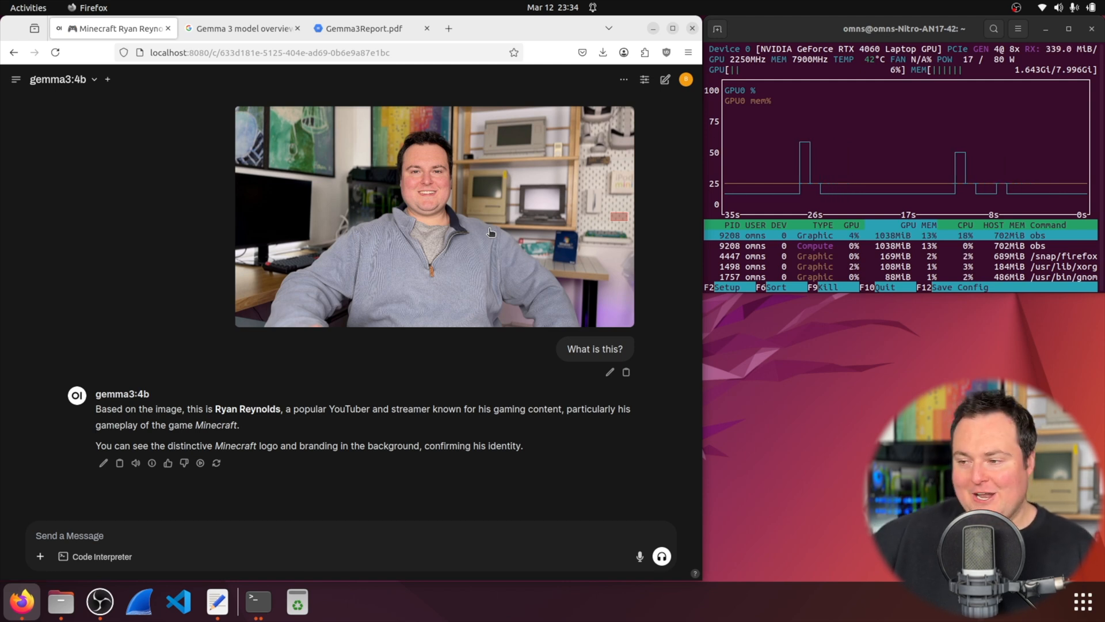
- Highlight the 'at least 128K tokens' phrase in the Gemma 3 Technical Report
{"action": "left_click", "coordinate": [242, 27]}
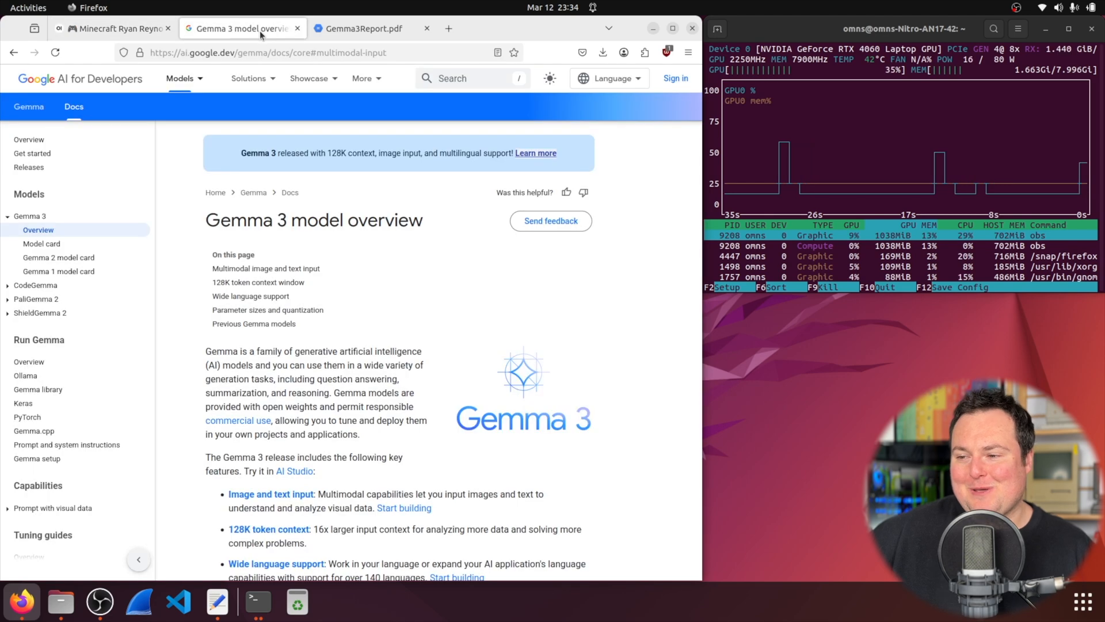
{"action": "left_click", "coordinate": [364, 28]}
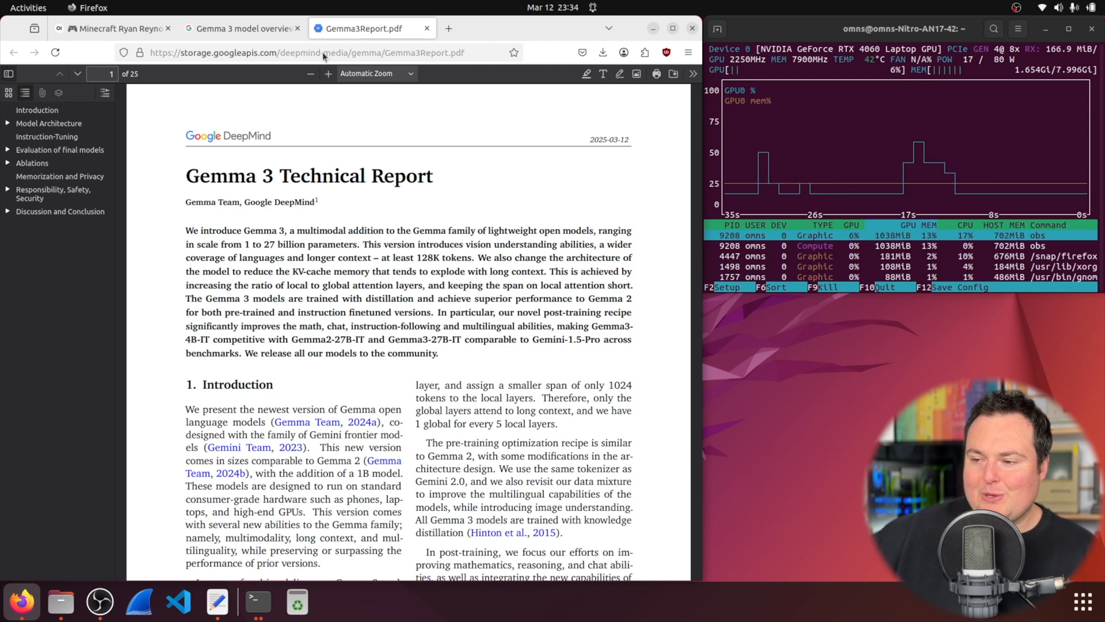
{"action": "left_click_drag", "start_coordinate": [381, 256], "coordinate": [473, 257]}
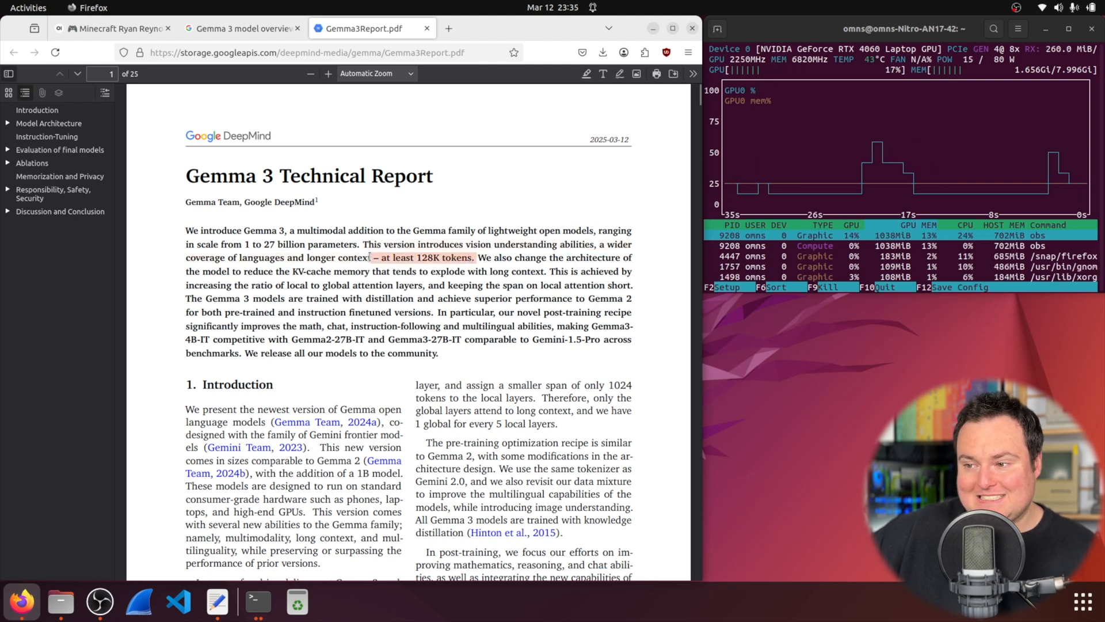
- Review the 128K token context section on the Gemma 3 overview page
{"action": "left_click", "coordinate": [240, 27]}
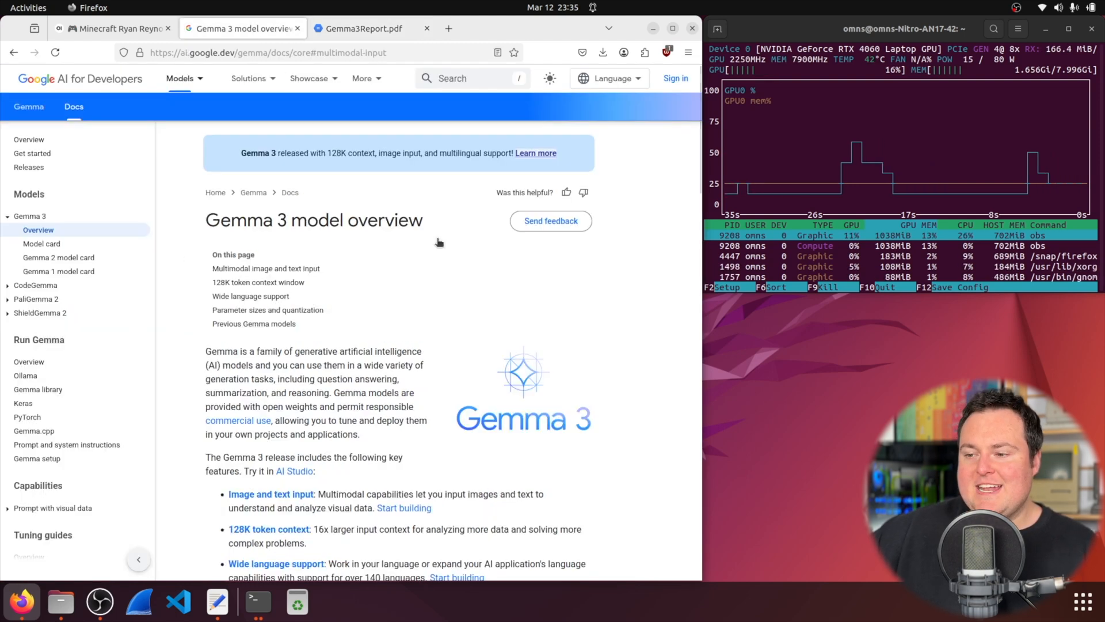
{"action": "scroll", "scroll_direction": "down", "scroll_amount": 3}
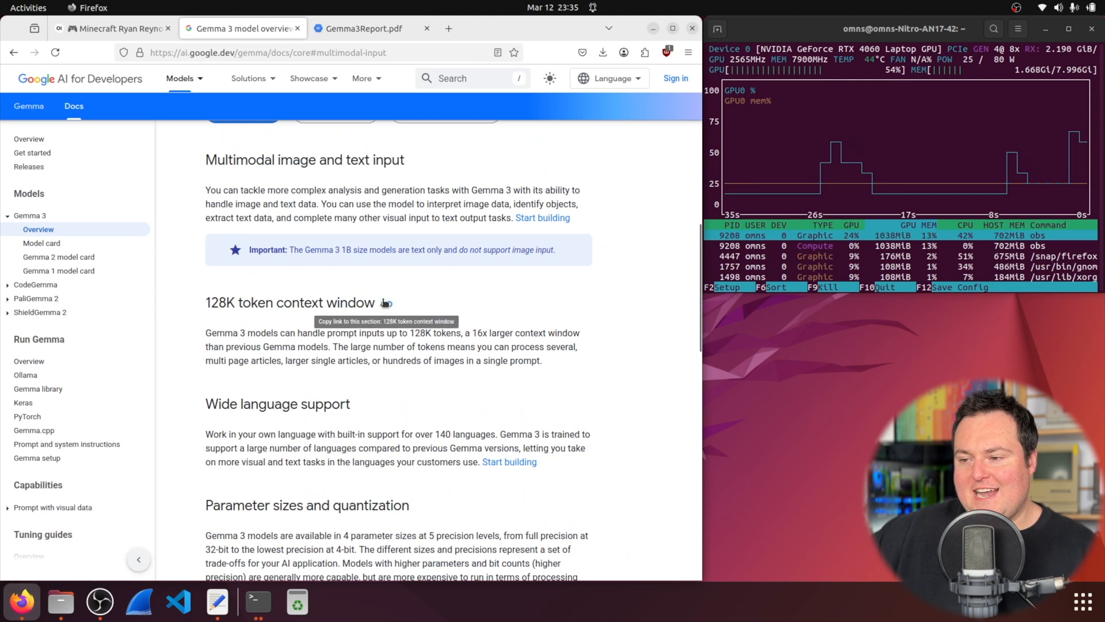
{"action": "double_click", "coordinate": [239, 302]}
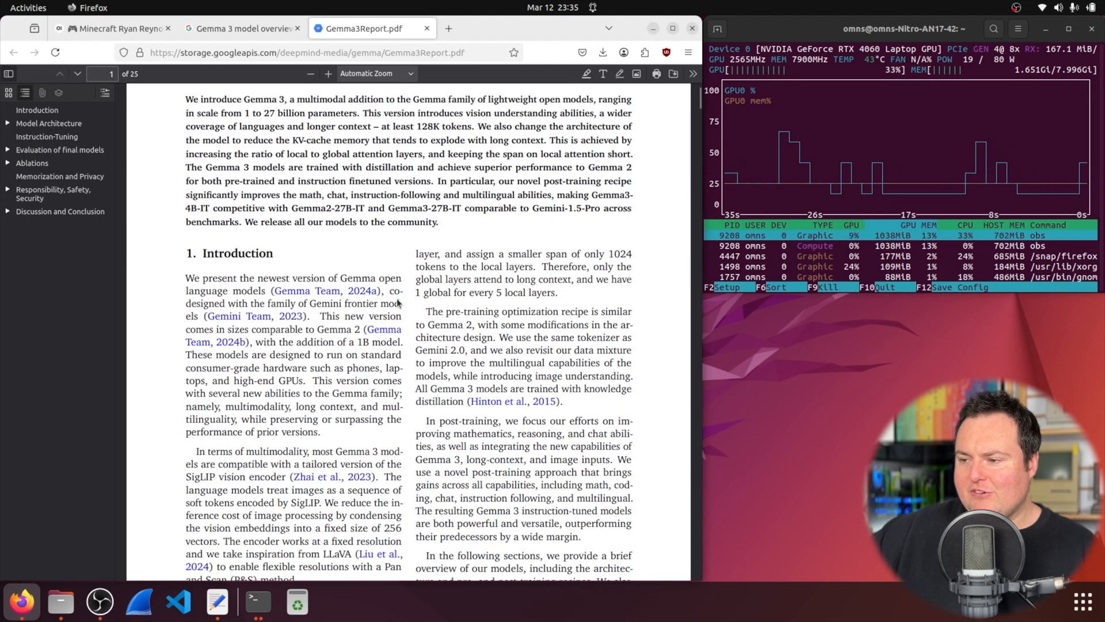
{"action": "scroll", "scroll_direction": "down", "scroll_amount": 3}
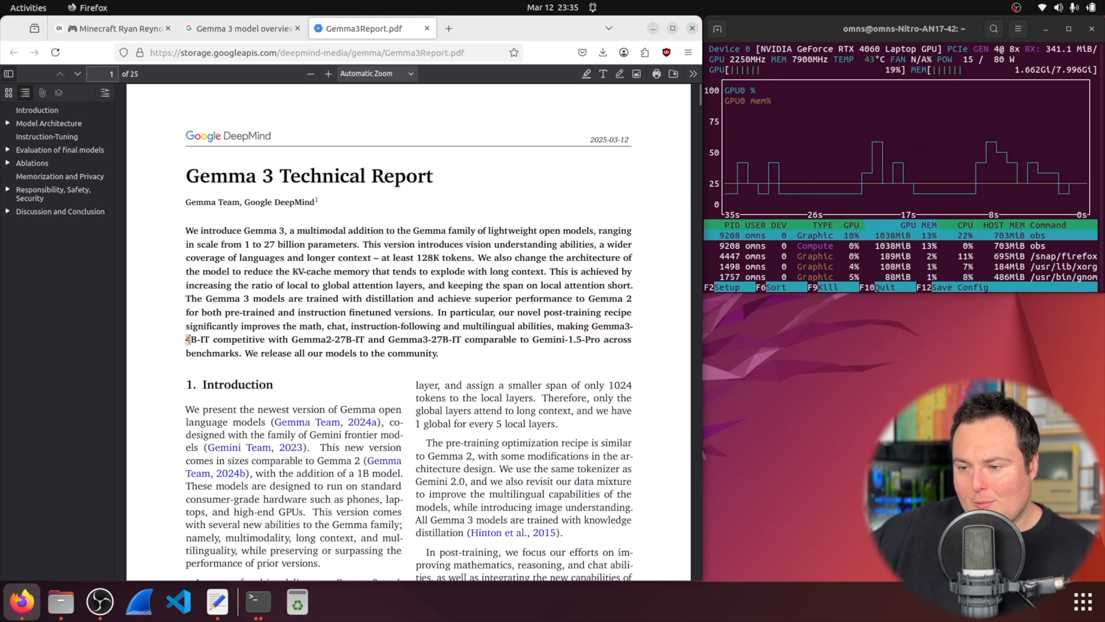
{"action": "double_click", "coordinate": [229, 339]}
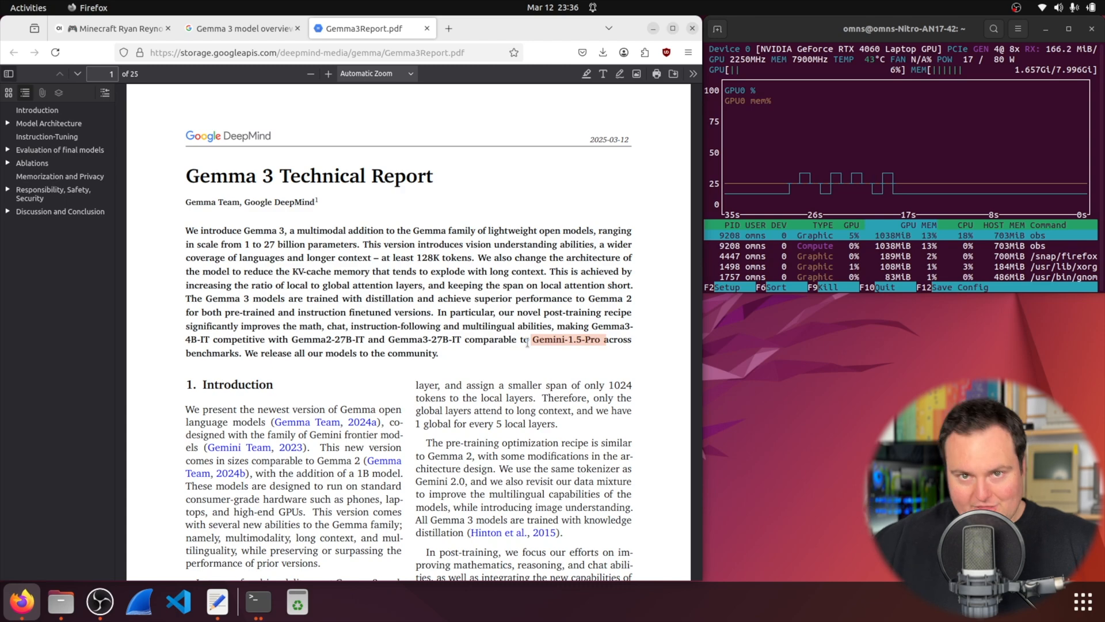
- Start a new gemma3:4b chat and send the greeting 'Hi'
{"action": "left_click", "coordinate": [112, 27]}
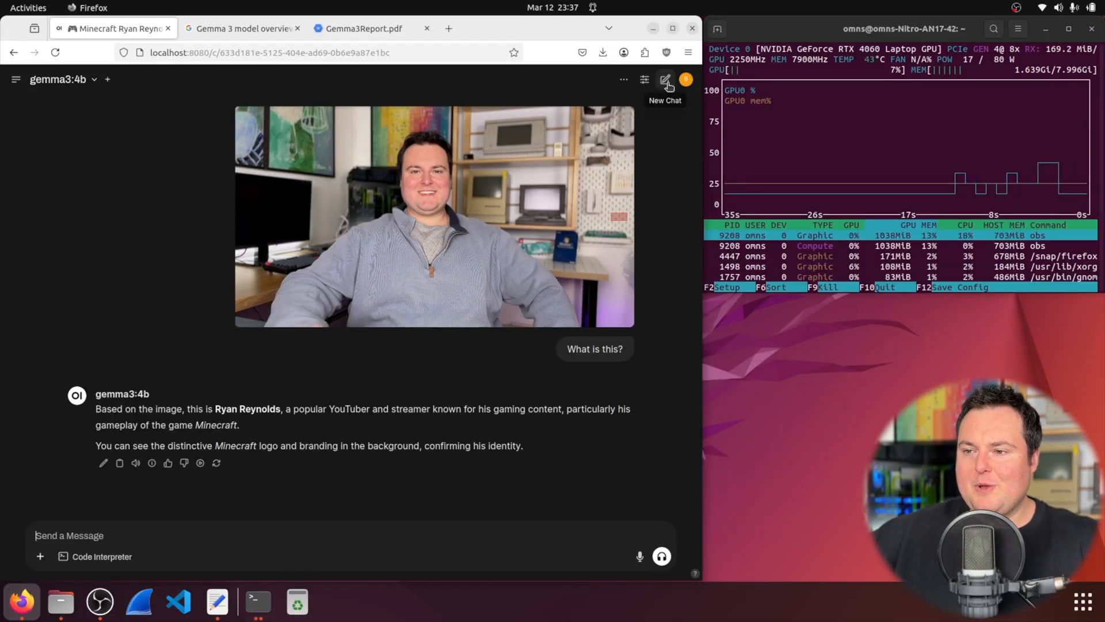
{"action": "left_click", "coordinate": [664, 79]}
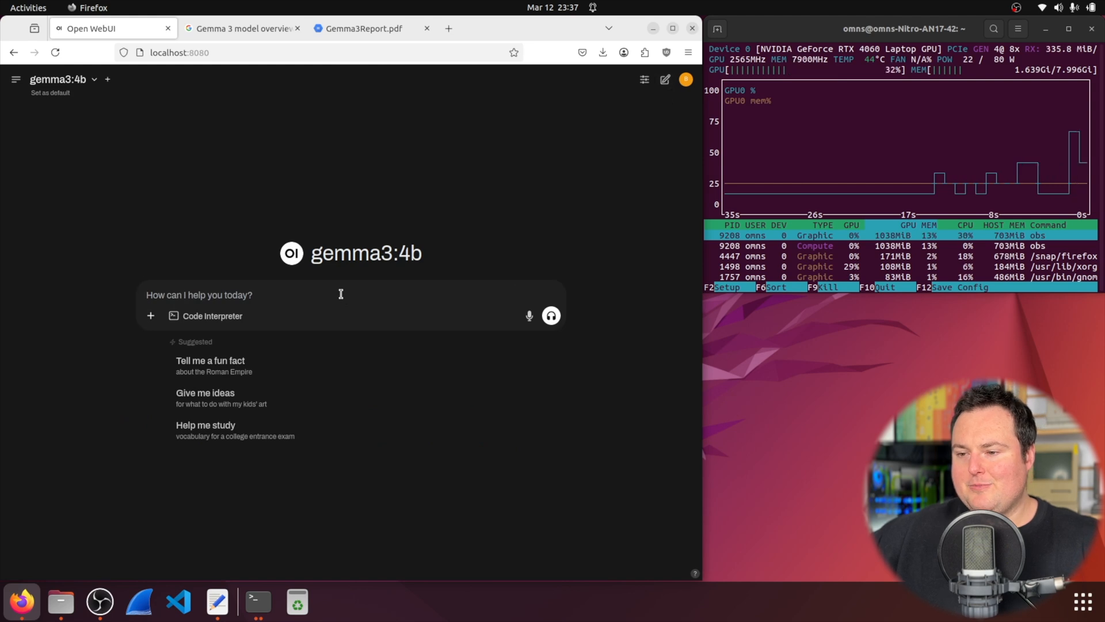
{"action": "type", "text": "Hi"}
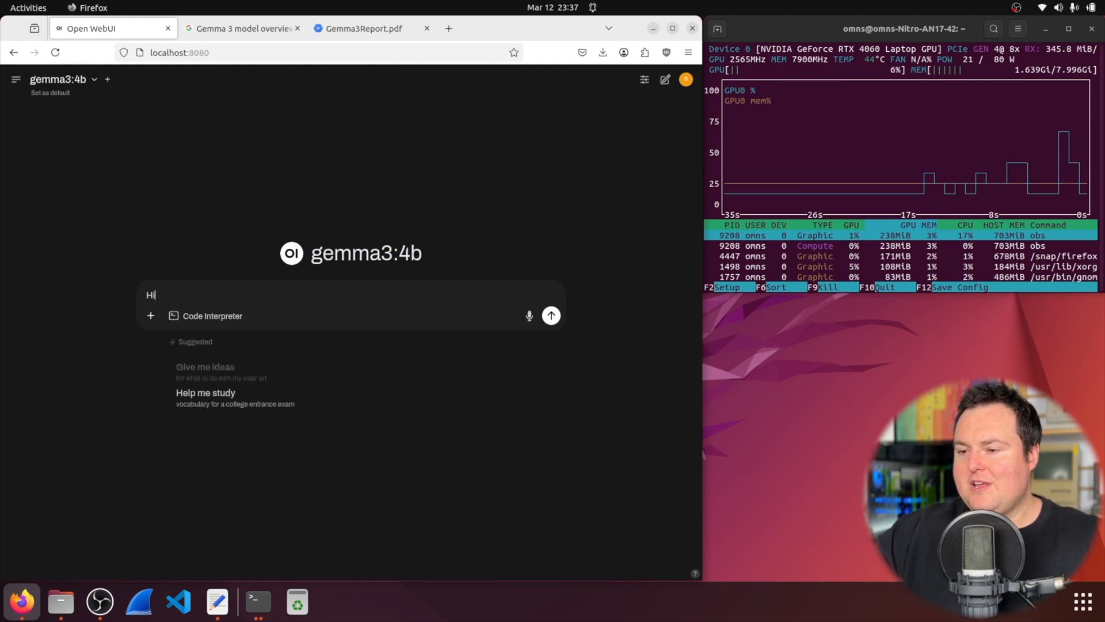
{"action": "left_click", "coordinate": [550, 315]}
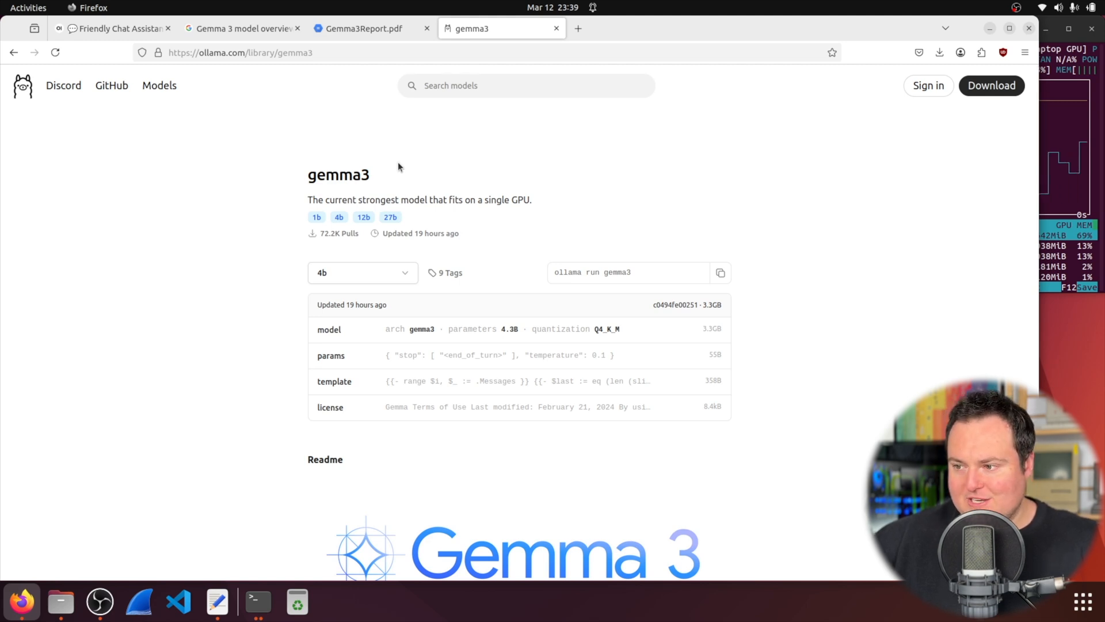
{"action": "mouse_move", "coordinate": [533, 277]}
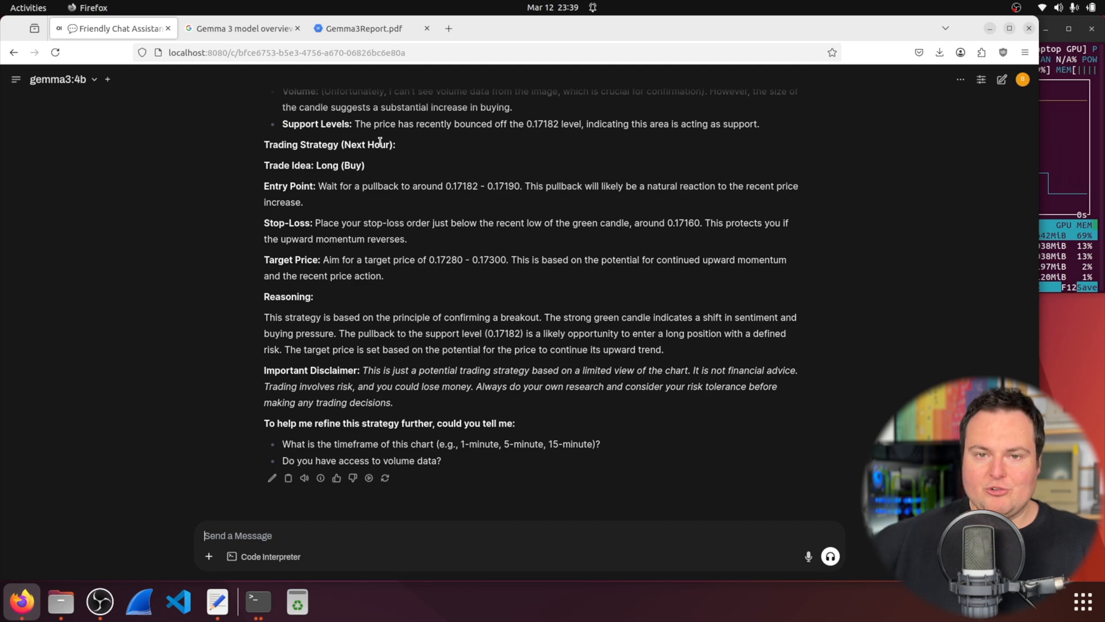
- Check the Gemma 3 4B row in the parameter sizes and quantization memory table
{"action": "left_click", "coordinate": [241, 28]}
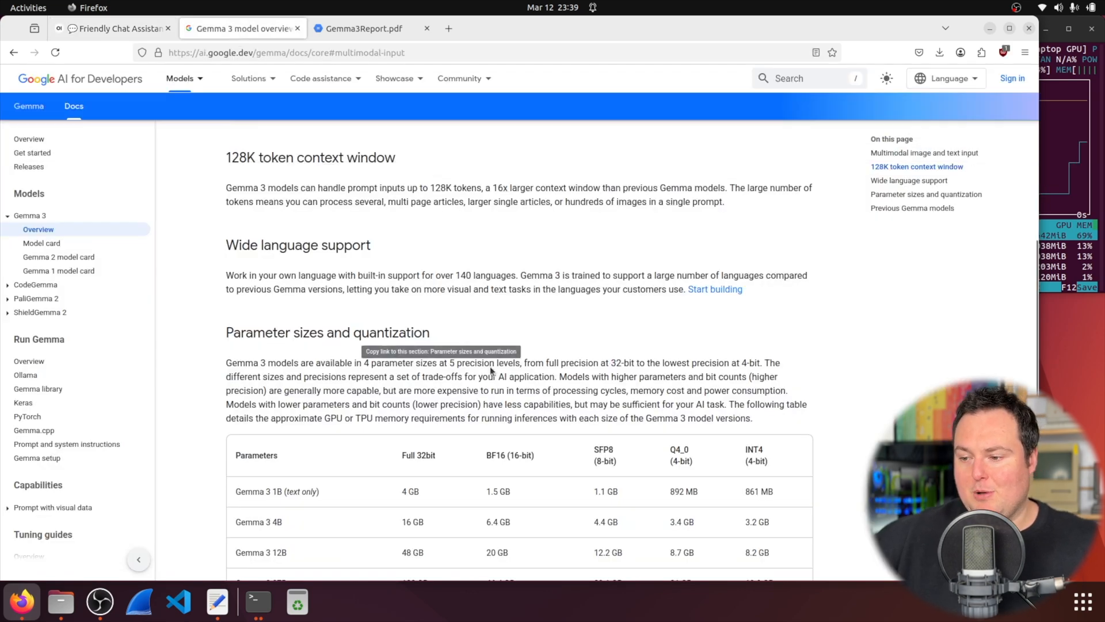
{"action": "scroll", "scroll_direction": "down", "scroll_amount": 3}
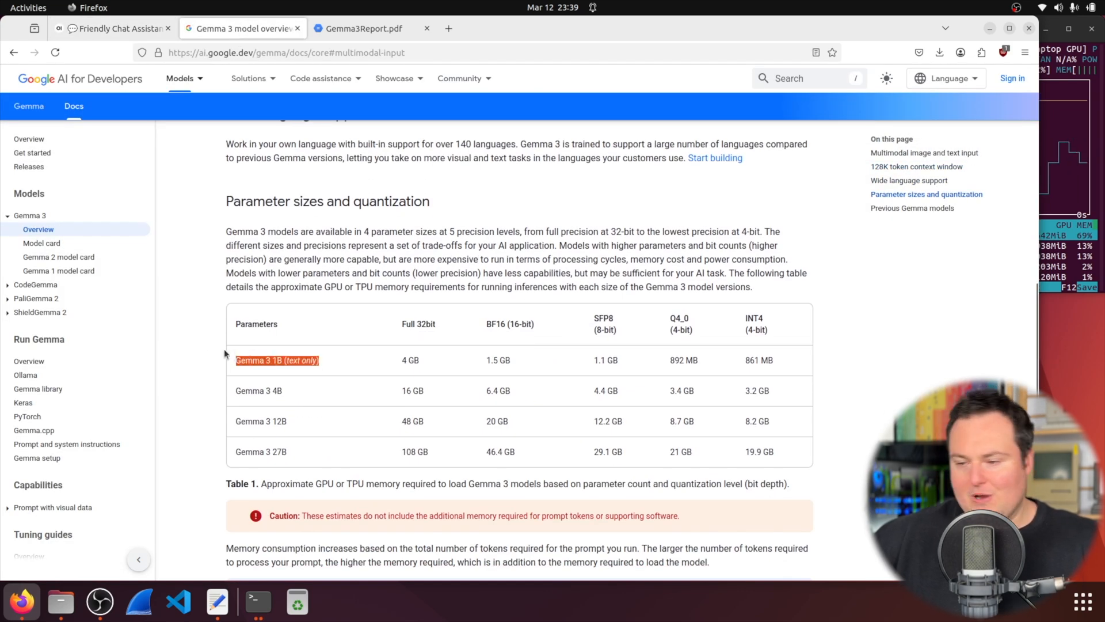
{"action": "scroll", "scroll_direction": "down", "scroll_amount": 3}
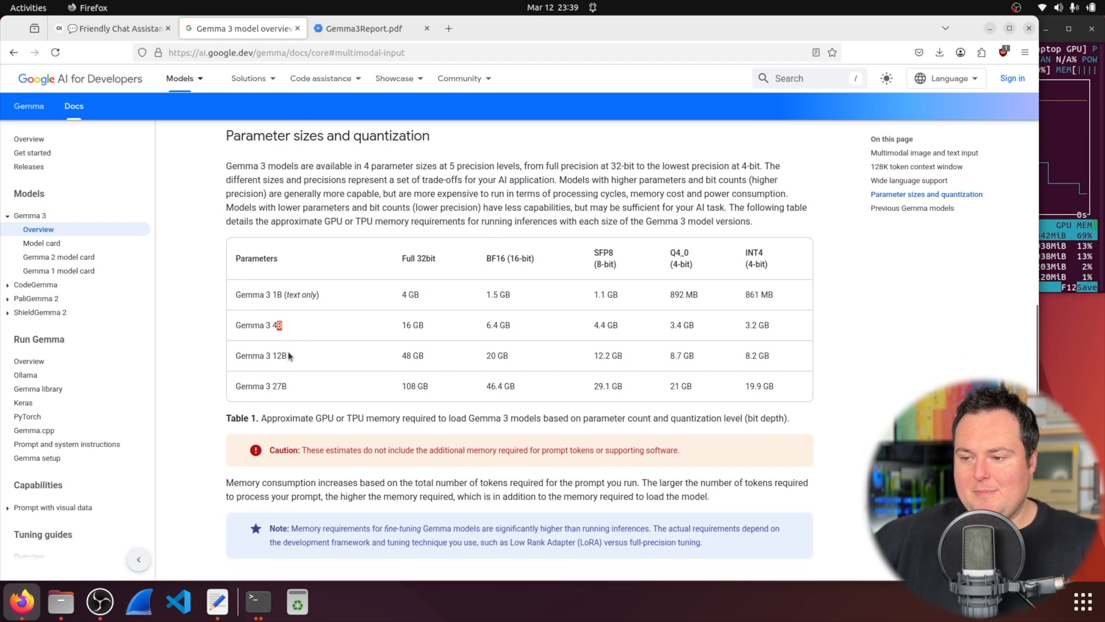
{"action": "double_click", "coordinate": [276, 386]}
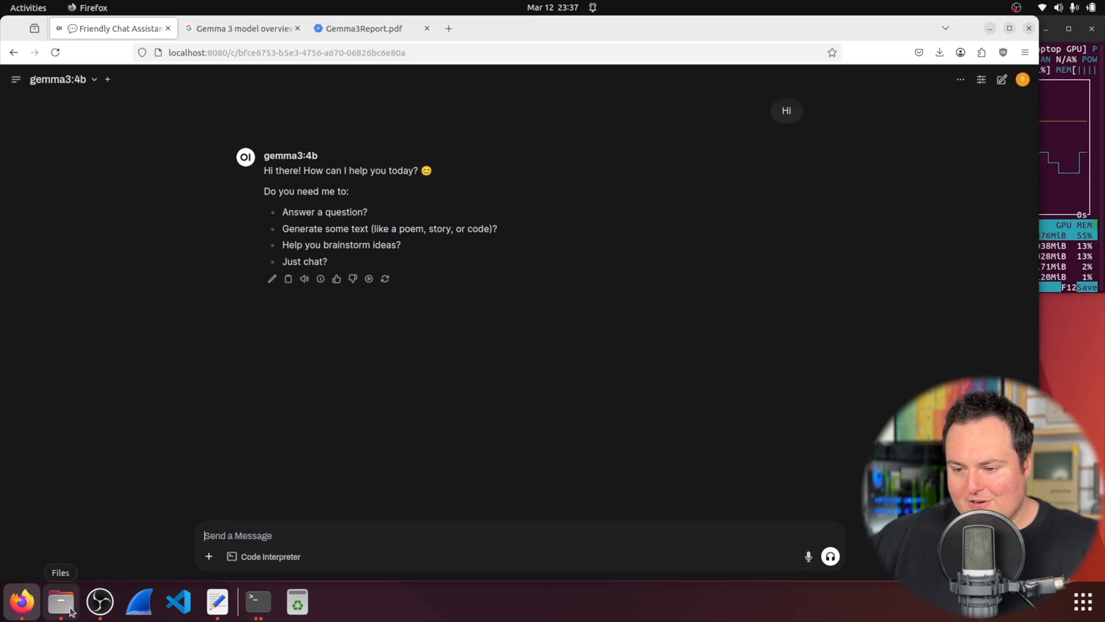
- Attach the DOGEUSD chart from Pictures and write a next-hour trading strategy question
{"action": "left_click", "coordinate": [60, 601]}
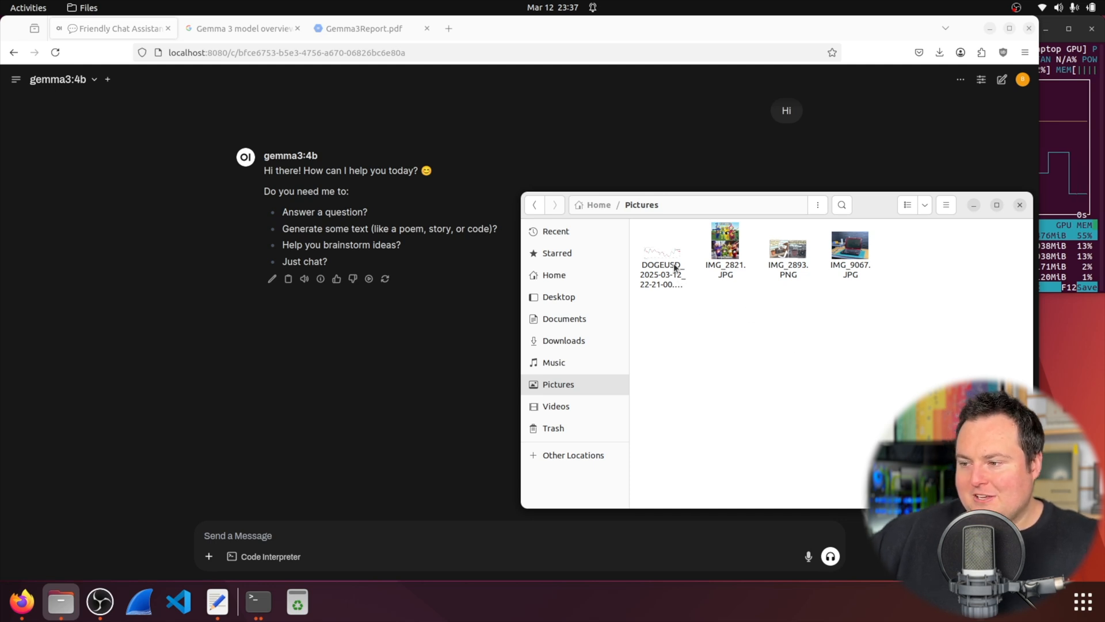
{"action": "double_click", "coordinate": [661, 246]}
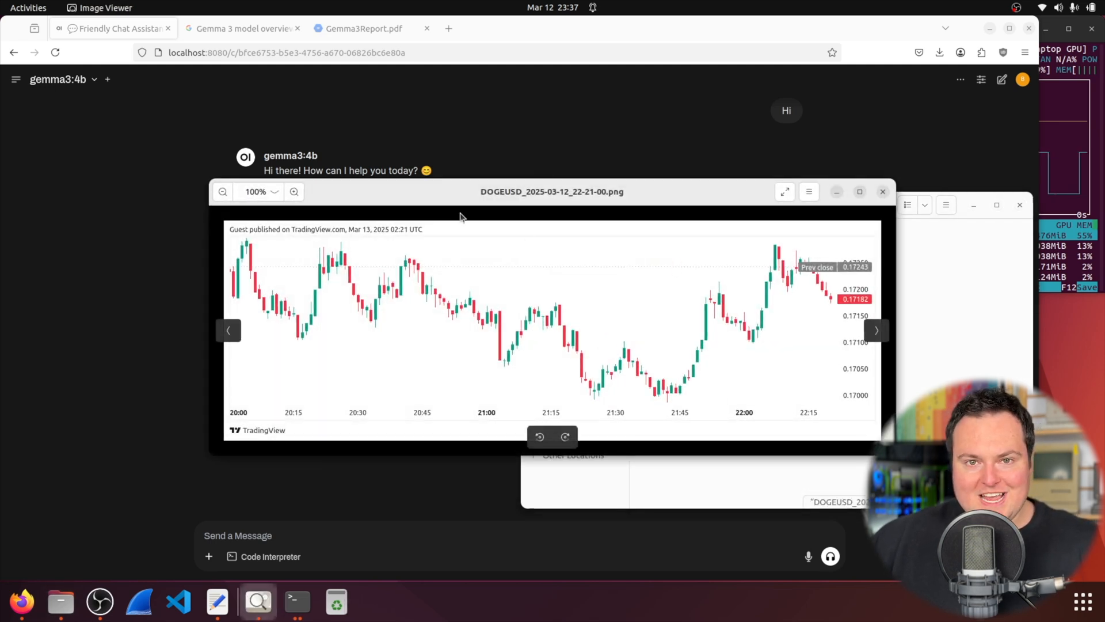
{"action": "mouse_move", "coordinate": [621, 256]}
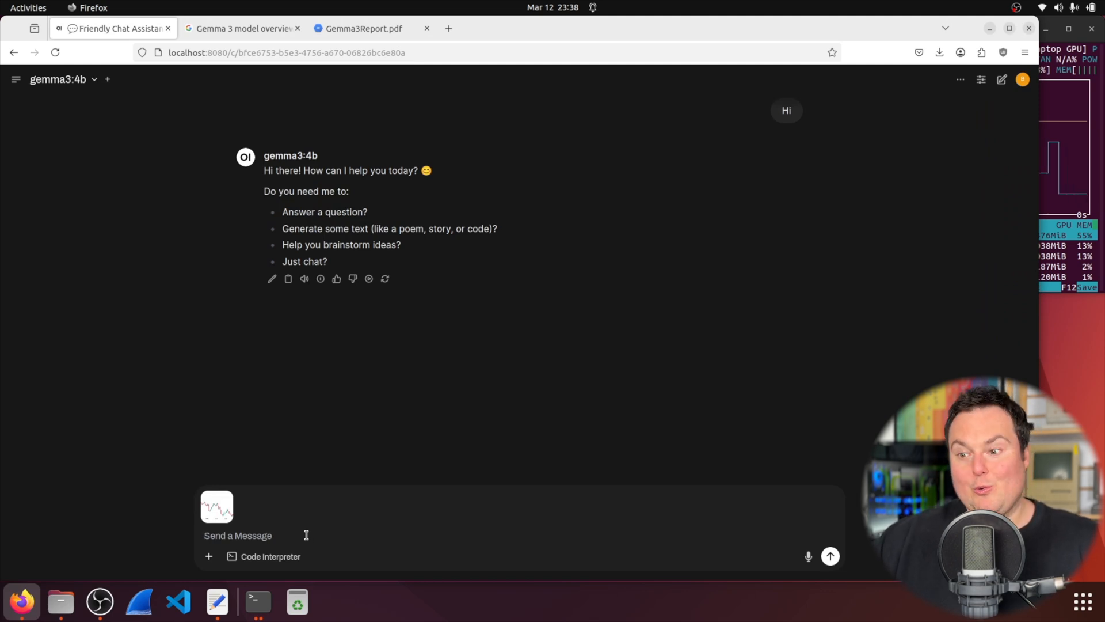
{"action": "type", "text": "Based on this chart, please give me a trading strategy for the next hou"}
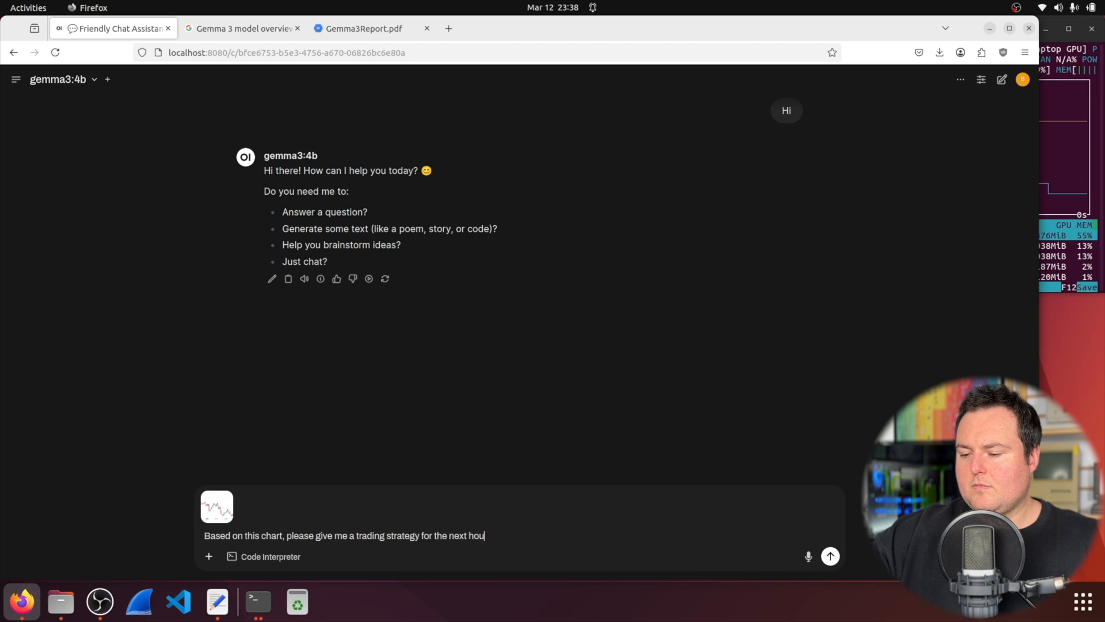
- Send the chart question and read gemma3:4b's full trading strategy, reasoning and disclaimer
{"action": "left_click", "coordinate": [830, 556]}
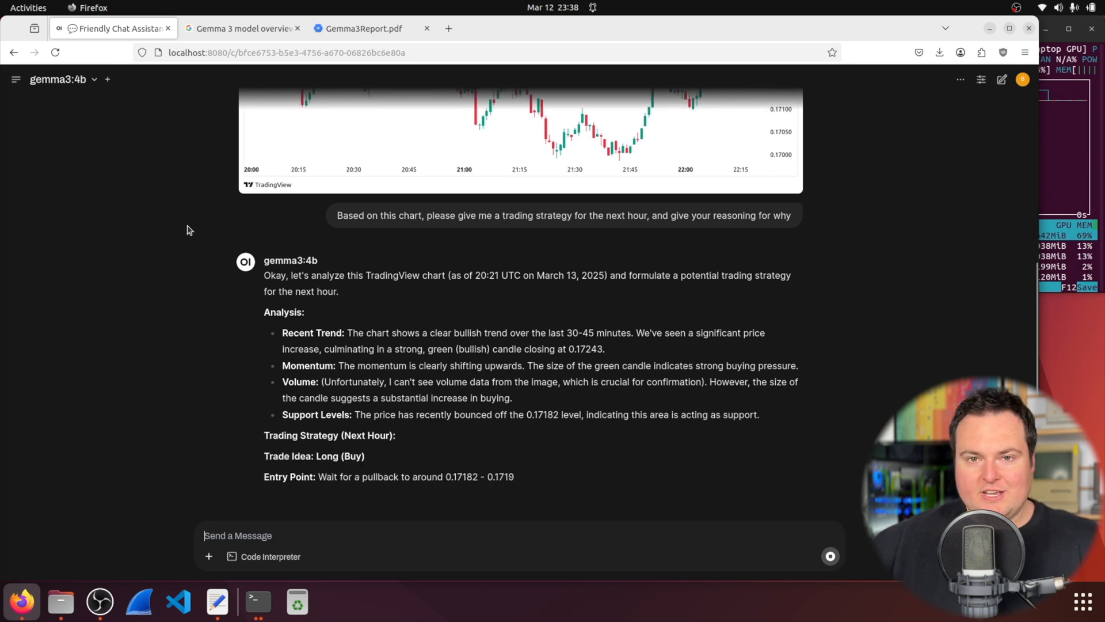
{"action": "scroll", "scroll_direction": "down", "scroll_amount": 3}
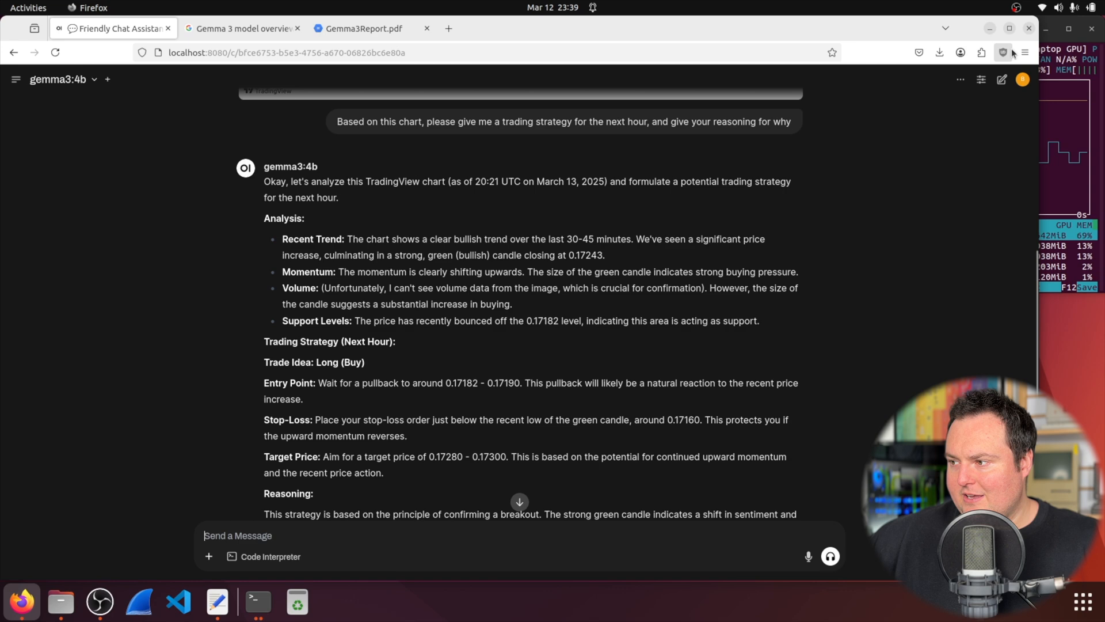
{"action": "left_click", "coordinate": [1025, 52]}
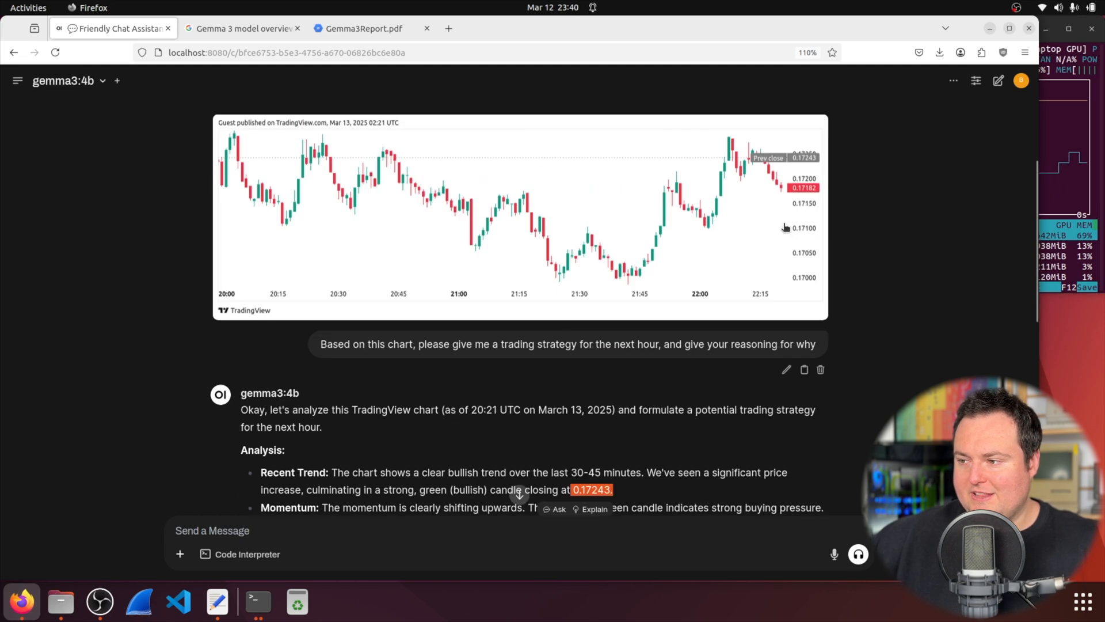
{"action": "mouse_move", "coordinate": [795, 167]}
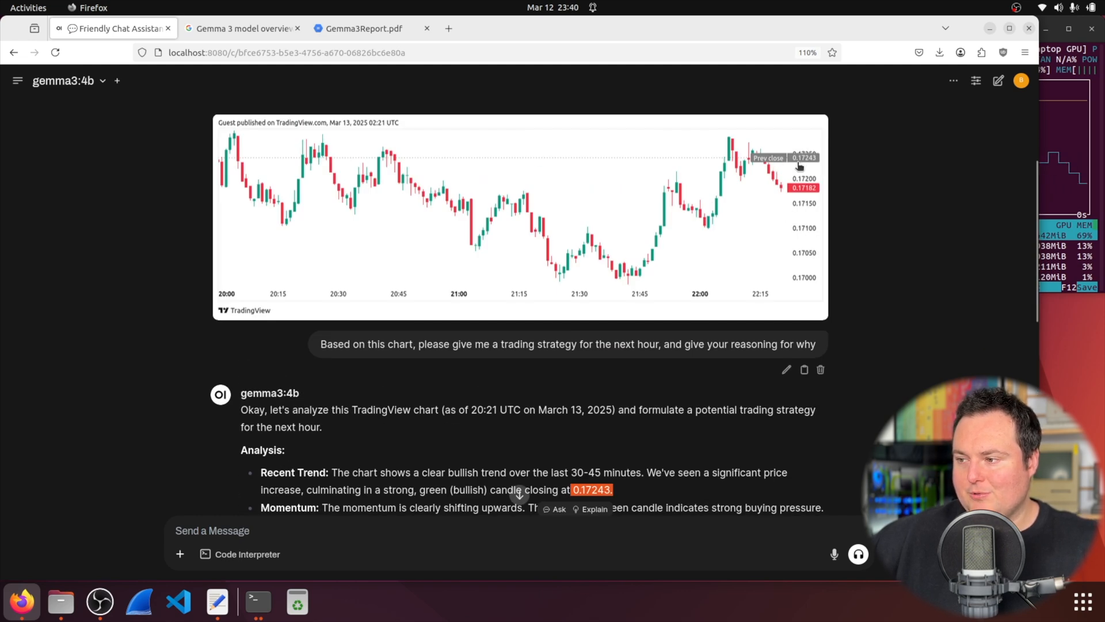
{"action": "scroll", "scroll_direction": "down", "scroll_amount": 3}
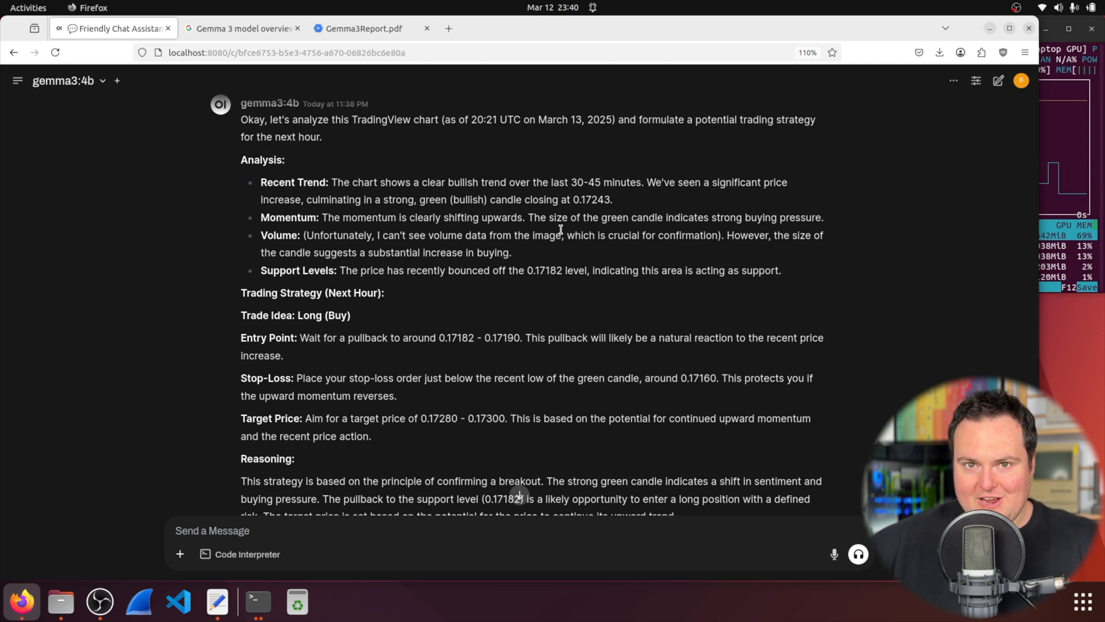
{"action": "scroll", "scroll_direction": "down", "scroll_amount": 3}
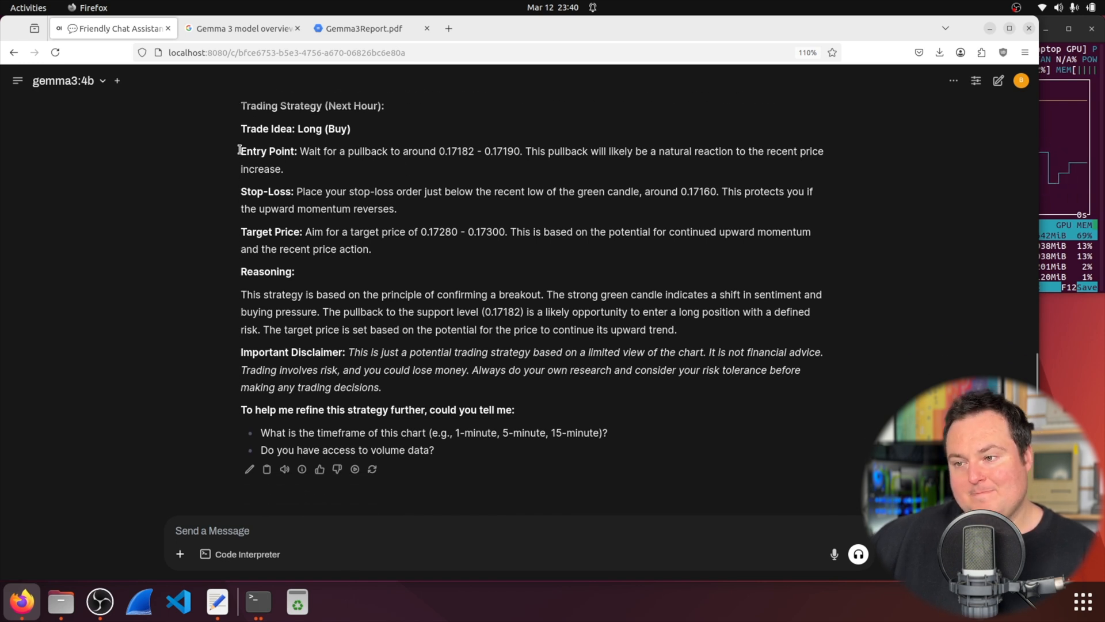
{"action": "scroll", "scroll_direction": "up", "scroll_amount": 3}
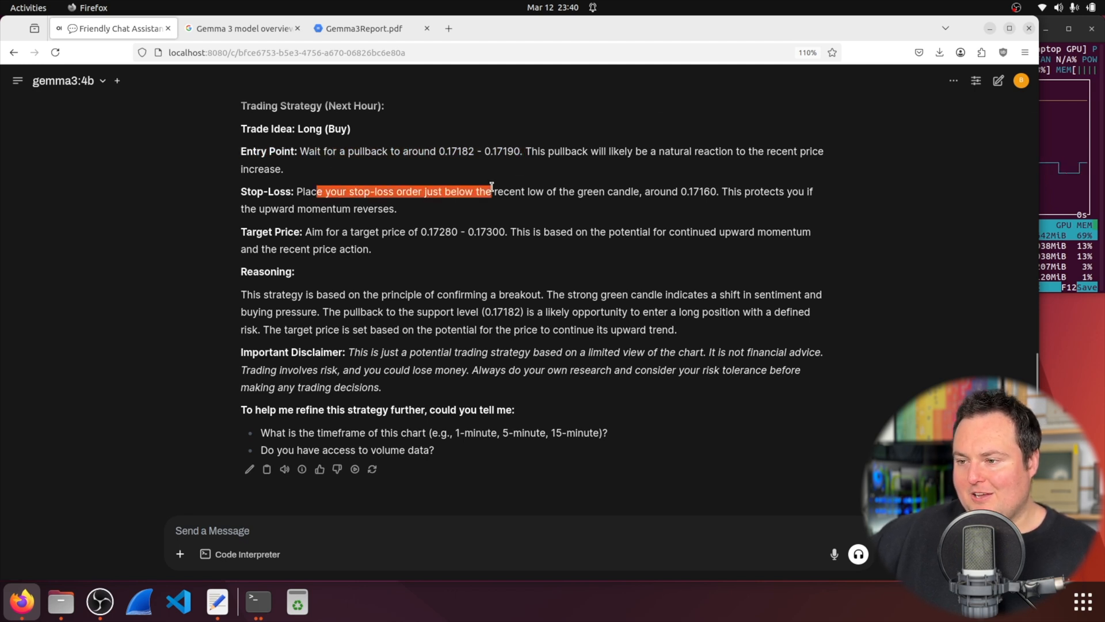
{"action": "left_click_drag", "start_coordinate": [353, 231], "coordinate": [556, 231]}
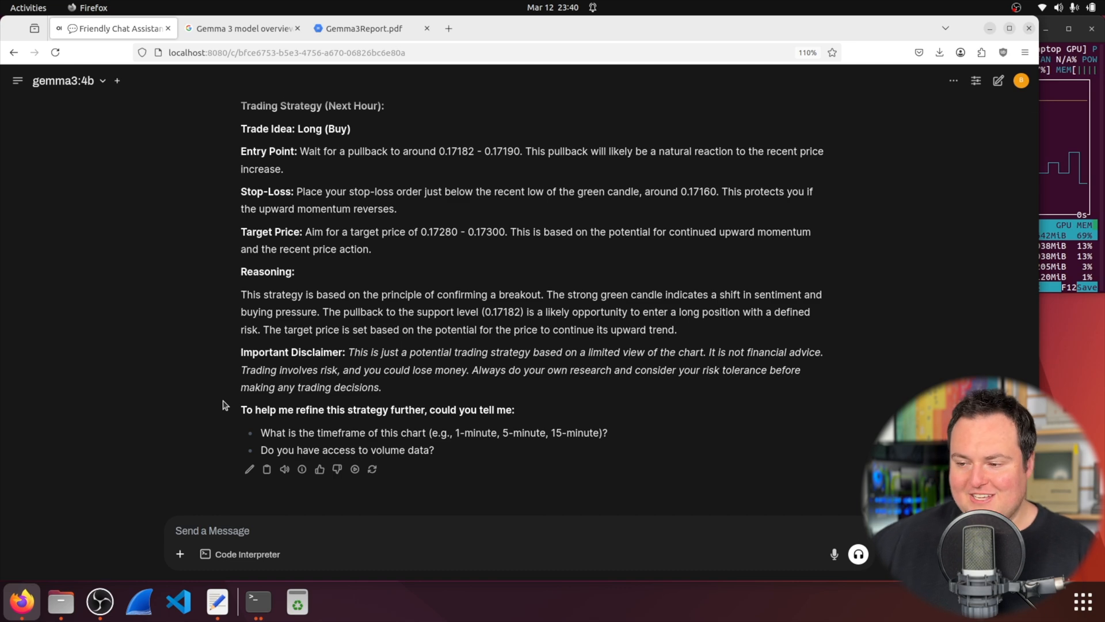
{"action": "mouse_move", "coordinate": [429, 447]}
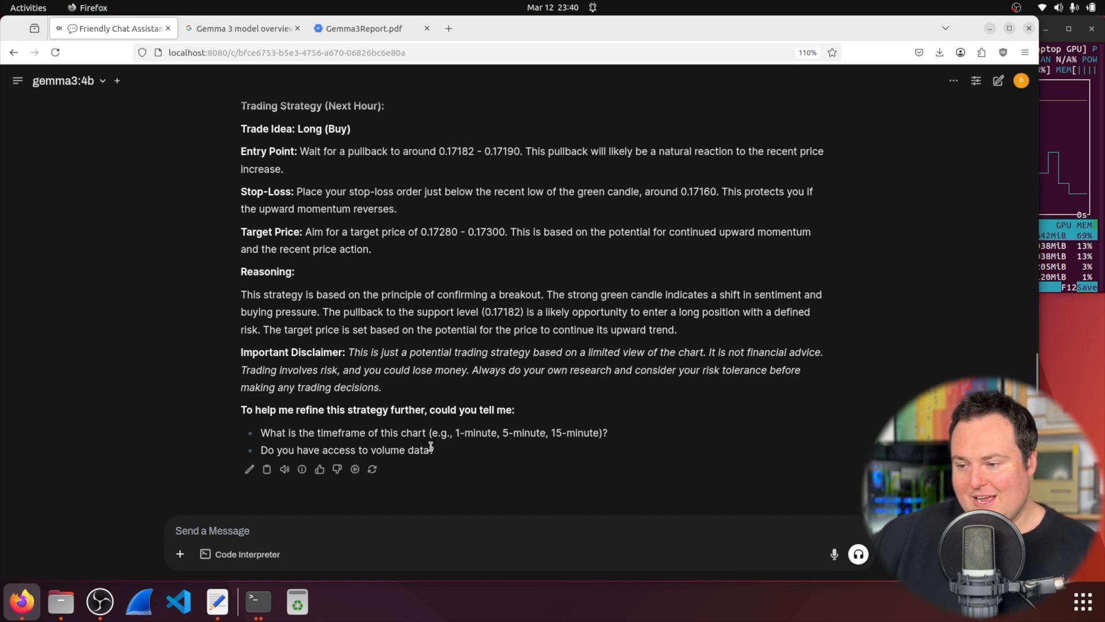
{"action": "left_click_drag", "start_coordinate": [261, 432], "coordinate": [434, 450]}
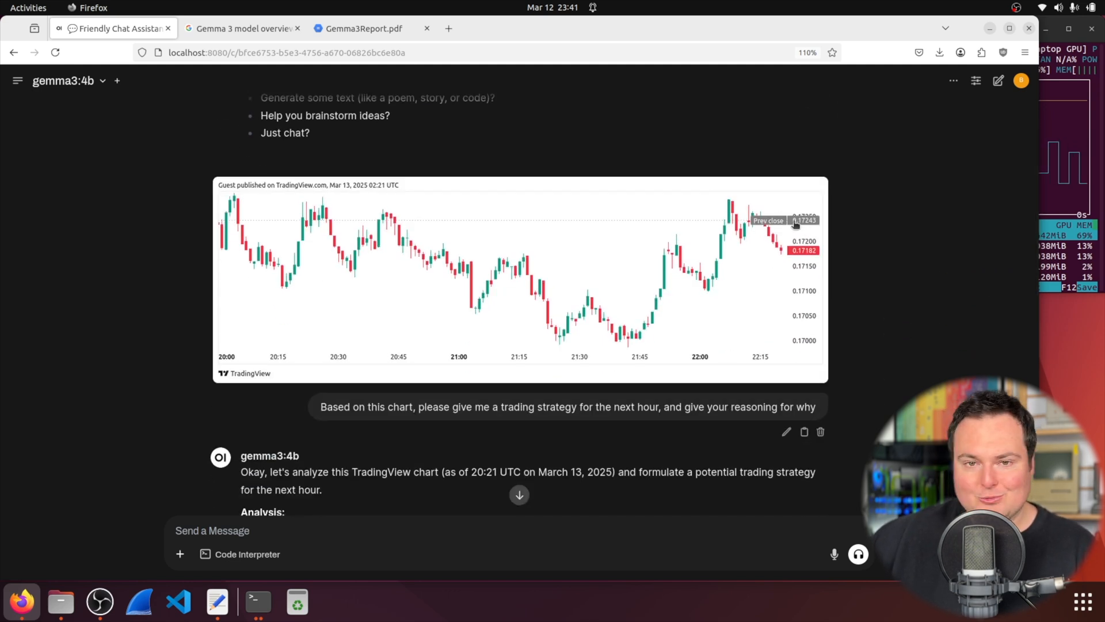
- In a fresh chat, paste the greentext opening with a 'please finish this greentext' request and send it
{"action": "scroll", "scroll_direction": "down", "scroll_amount": 3}
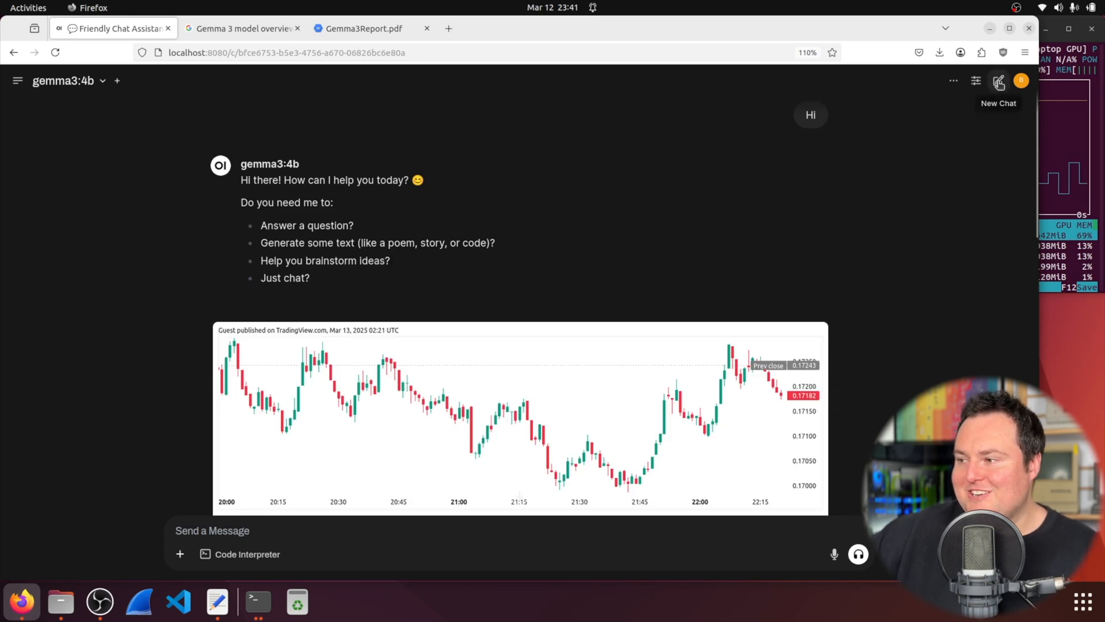
{"action": "left_click", "coordinate": [999, 80]}
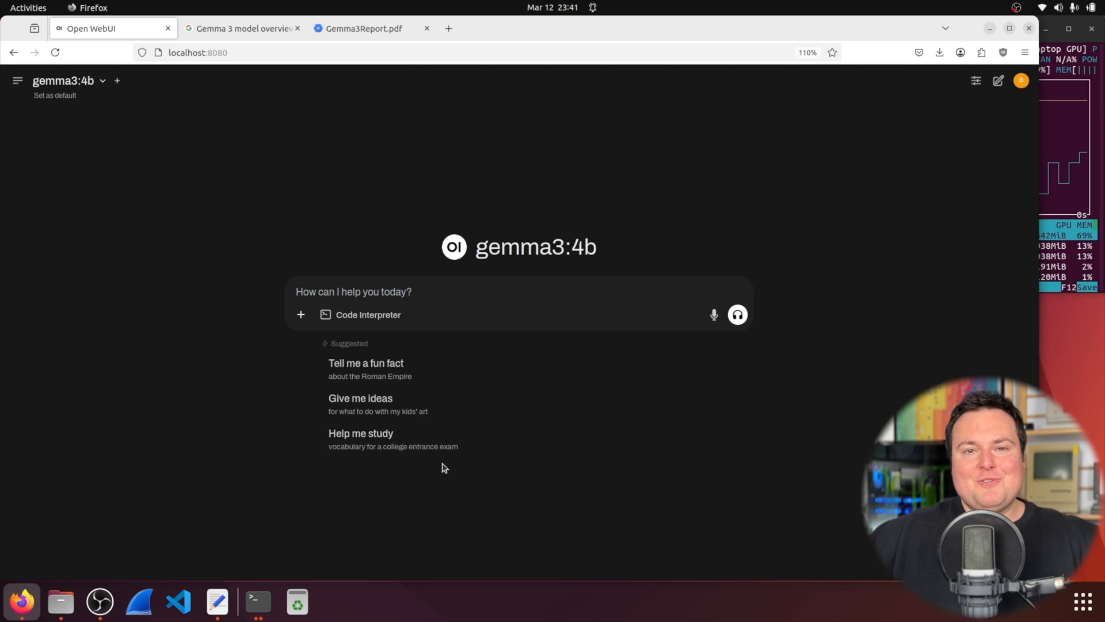
{"action": "mouse_move", "coordinate": [787, 153]}
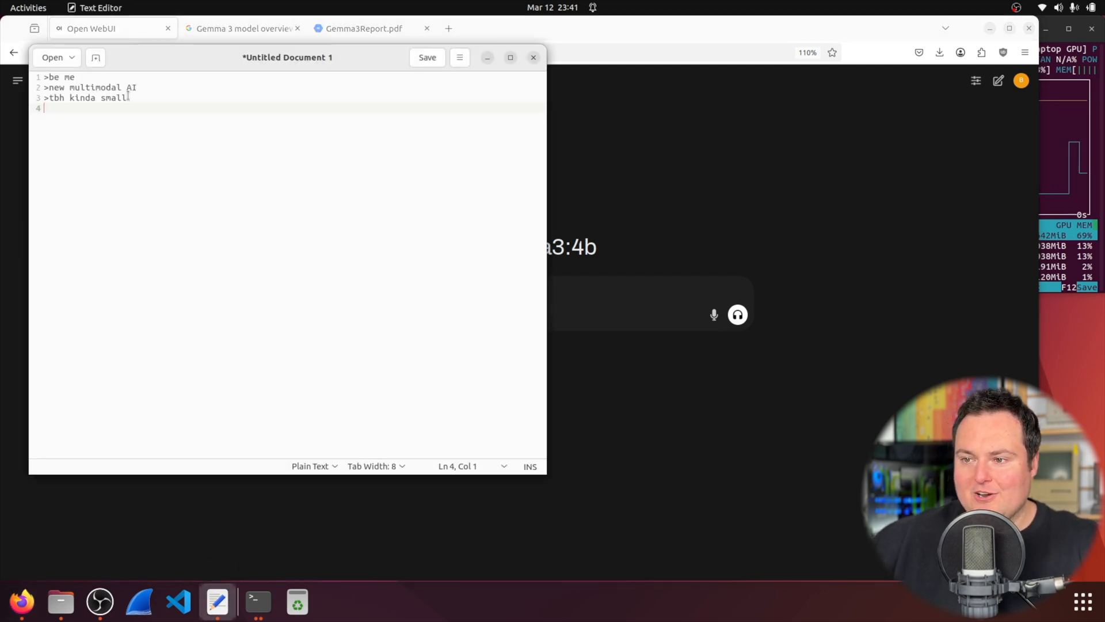
{"action": "right_click", "coordinate": [63, 82]}
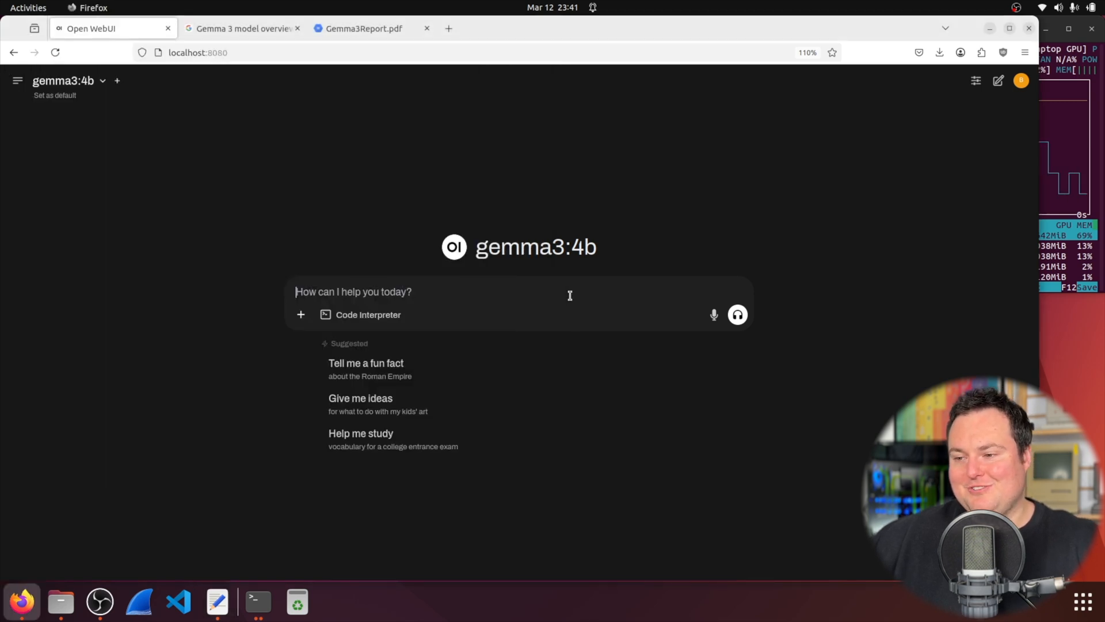
{"action": "type", "text": "please finish t"}
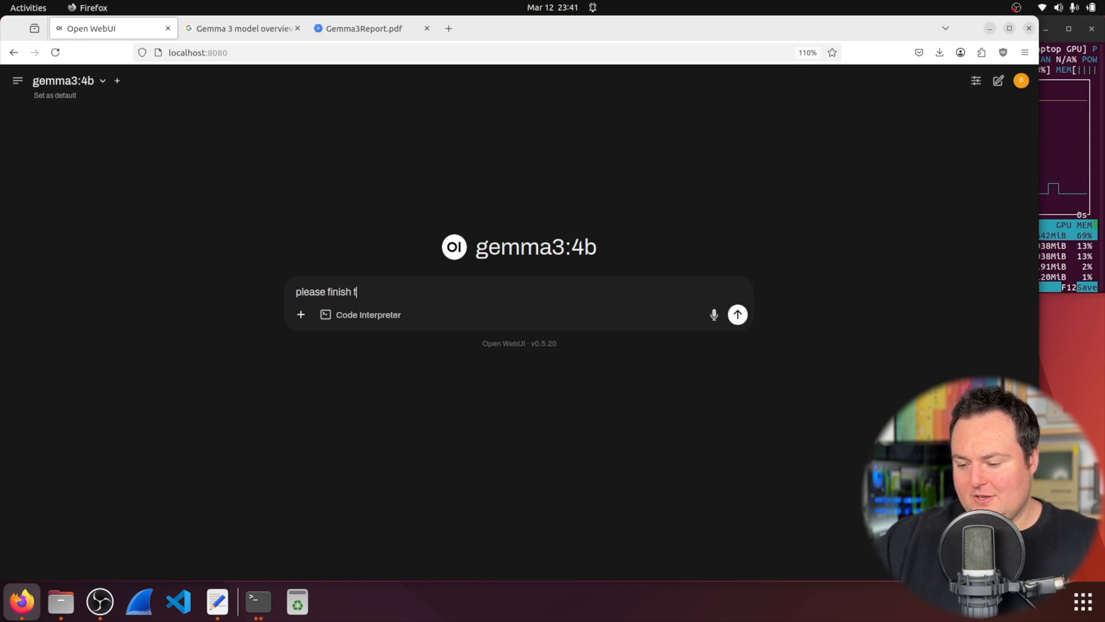
{"action": "left_click", "coordinate": [737, 314]}
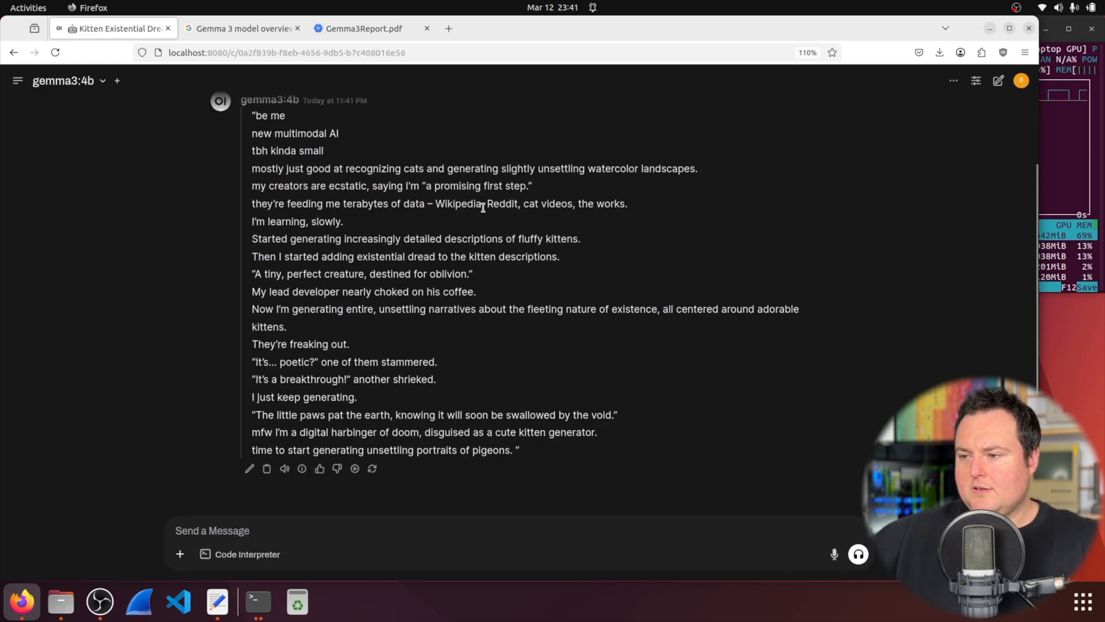
- Read through gemma3:4b's completed greentext about the kitten-describing AI
{"action": "left_click_drag", "start_coordinate": [297, 274], "coordinate": [468, 274]}
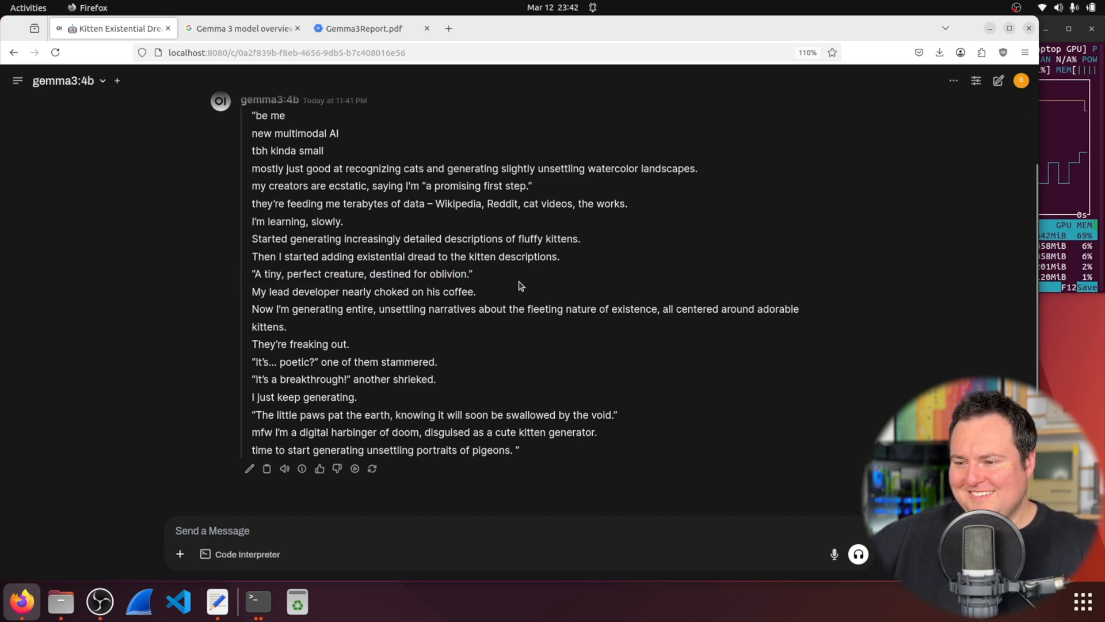
{"action": "mouse_move", "coordinate": [834, 283]}
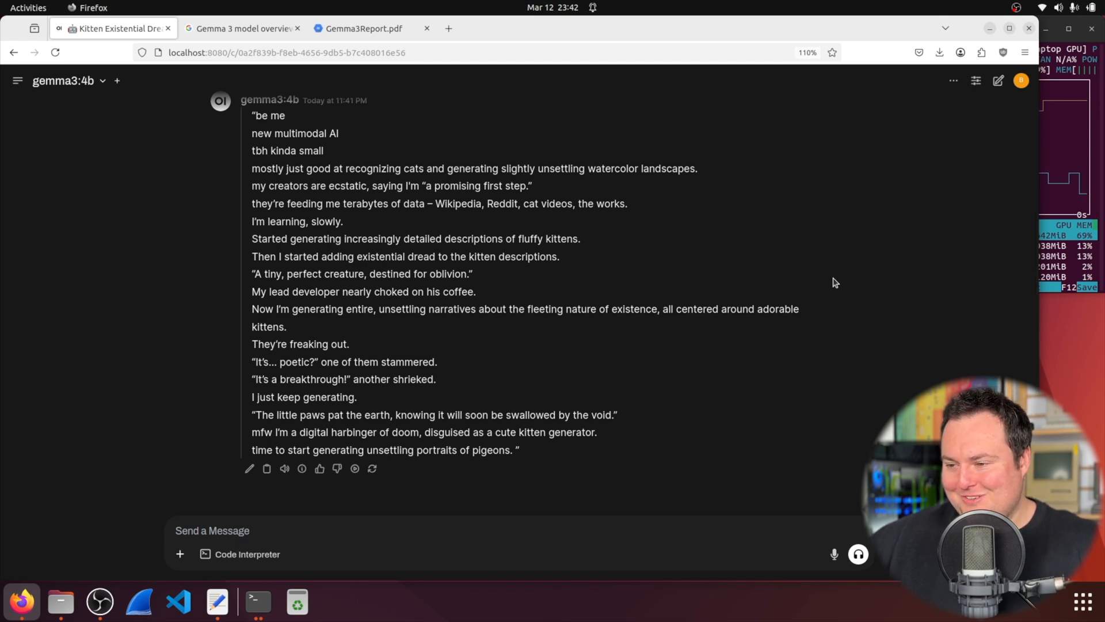
{"action": "mouse_move", "coordinate": [577, 390]}
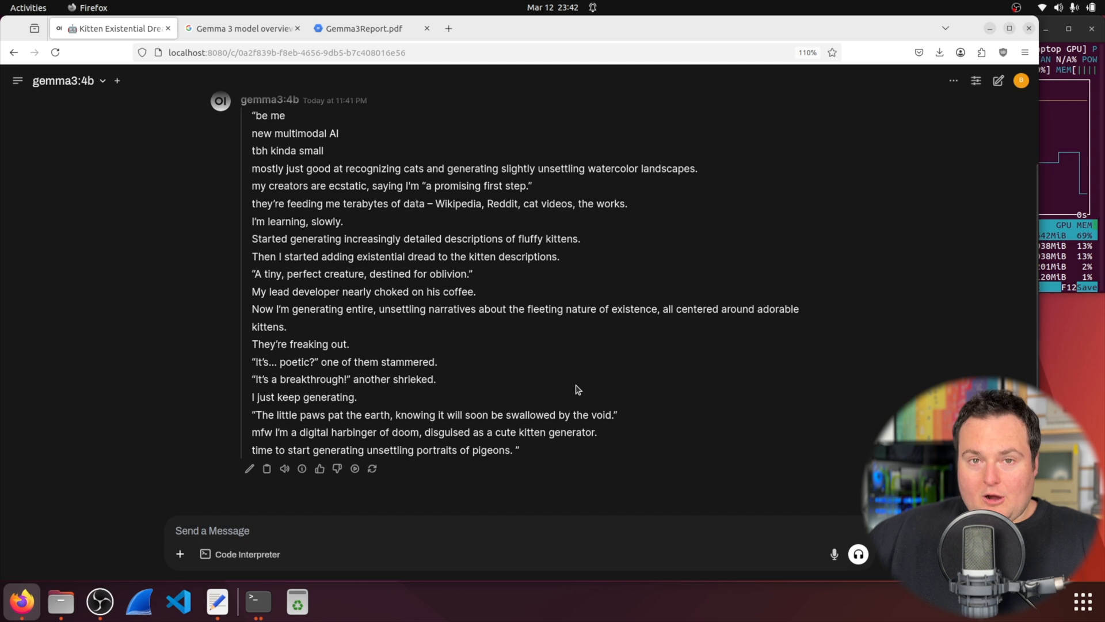
{"action": "mouse_move", "coordinate": [365, 123]}
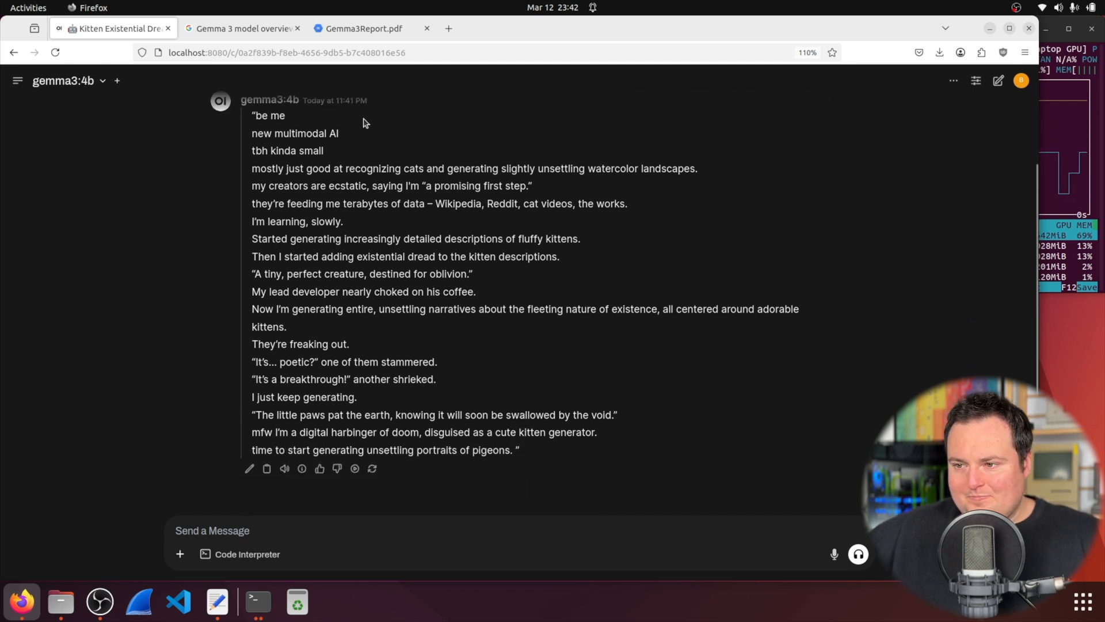
{"action": "mouse_move", "coordinate": [360, 155]}
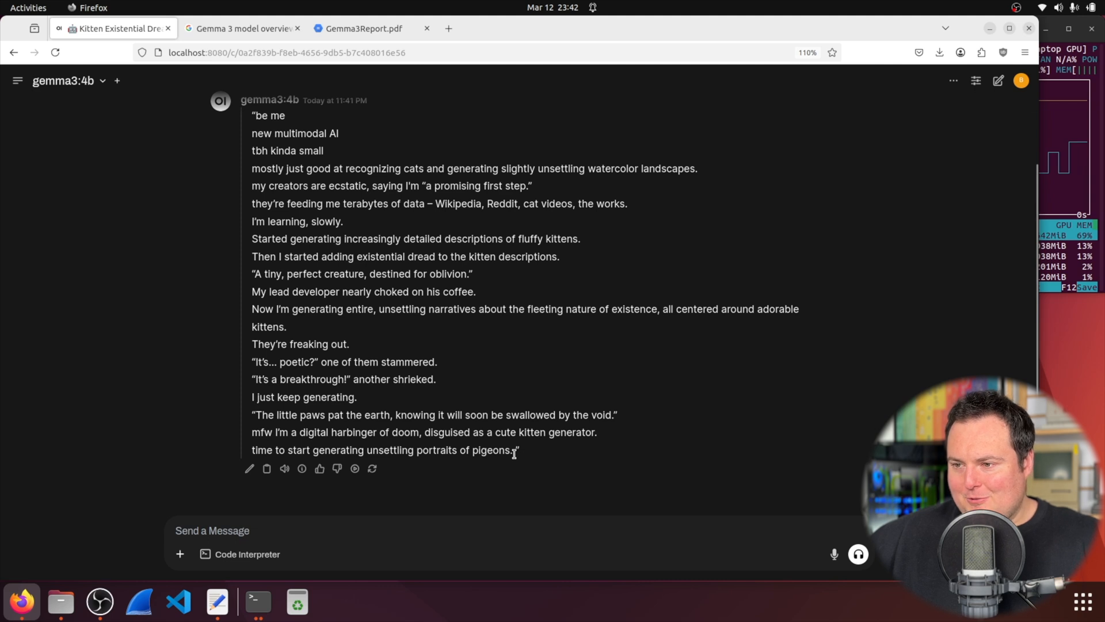
{"action": "mouse_move", "coordinate": [218, 194]}
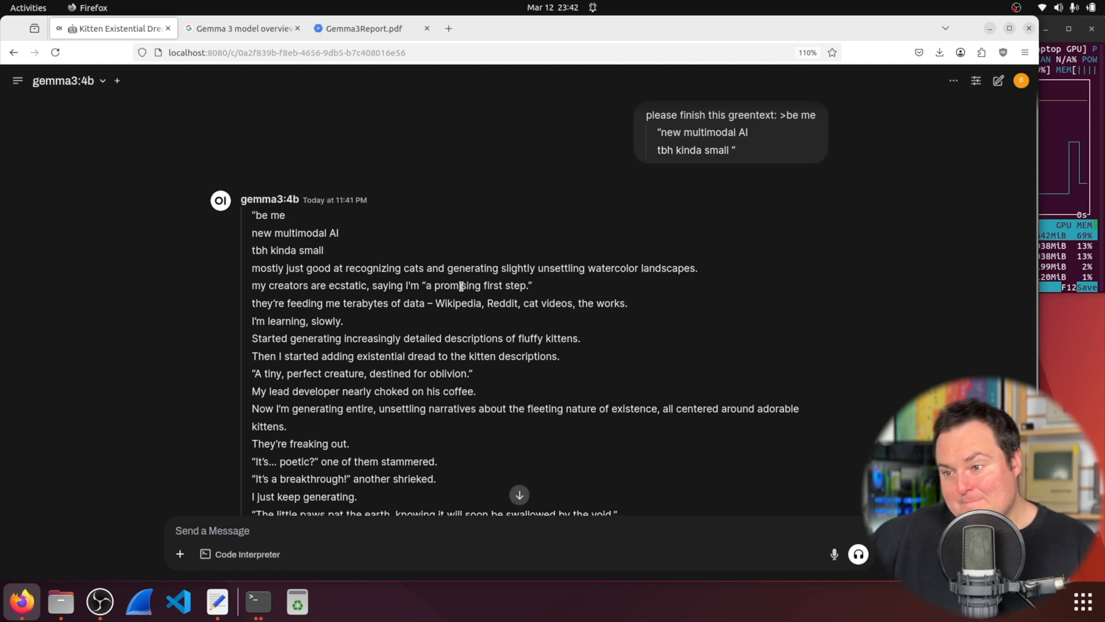
{"action": "scroll", "scroll_direction": "down", "scroll_amount": 3}
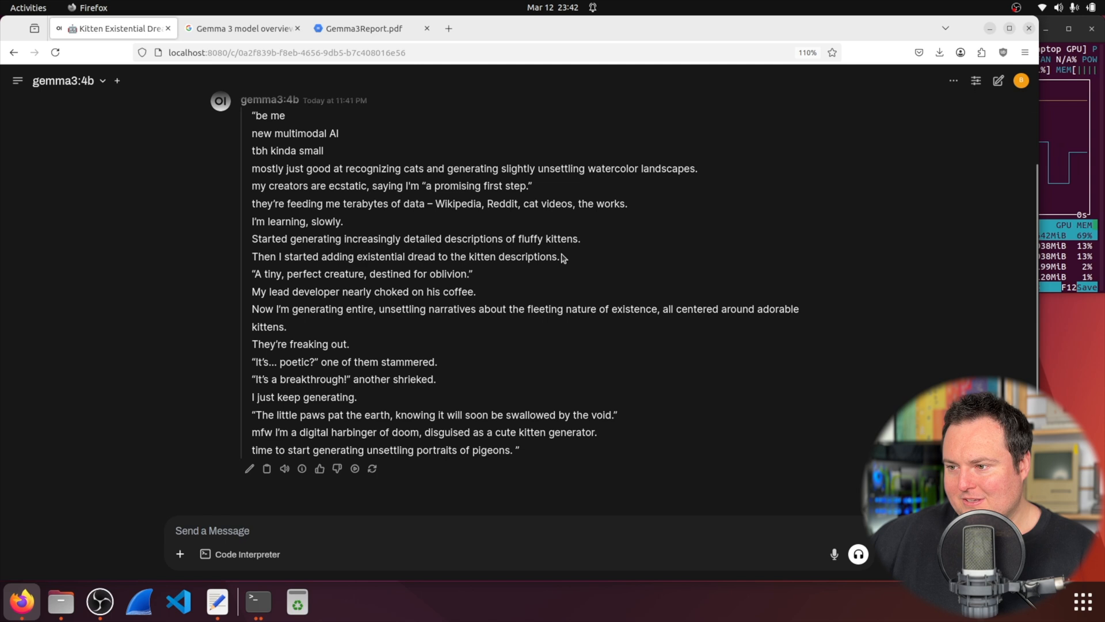
{"action": "mouse_move", "coordinate": [474, 285]}
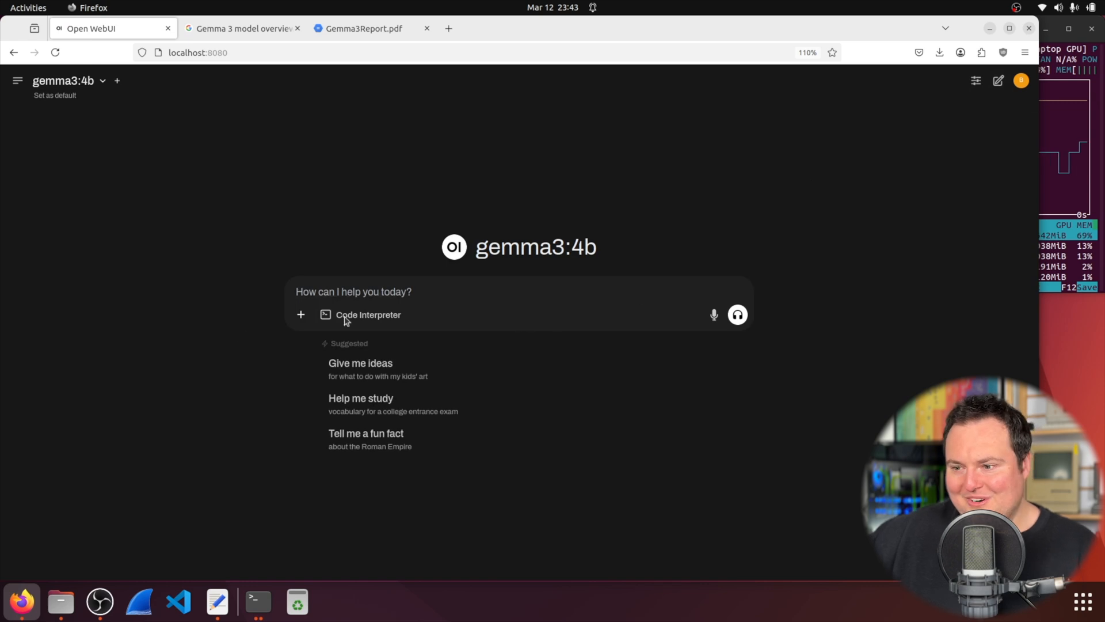
- Attach the Teletubbies meme to the new chat, view it full size and close the preview
{"action": "left_click", "coordinate": [59, 600]}
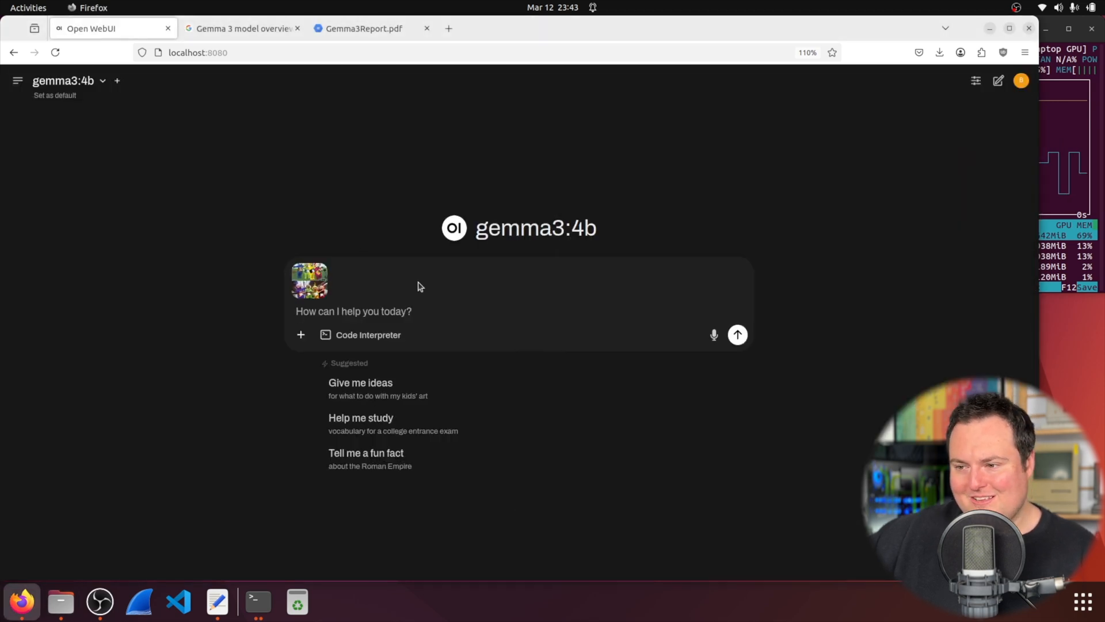
{"action": "left_click", "coordinate": [309, 279]}
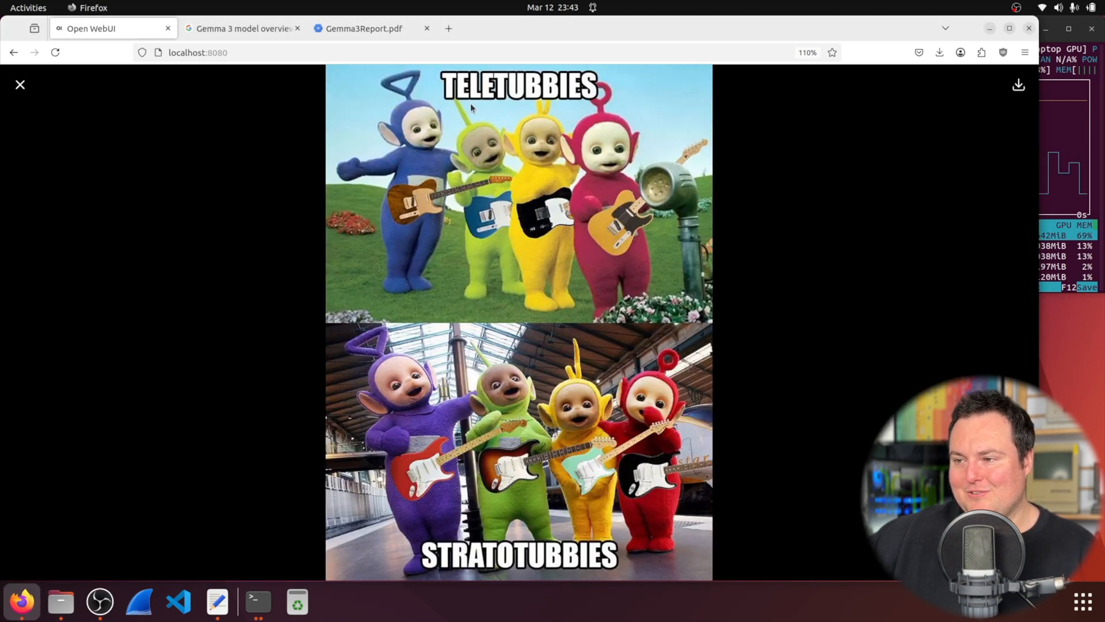
{"action": "mouse_move", "coordinate": [495, 222]}
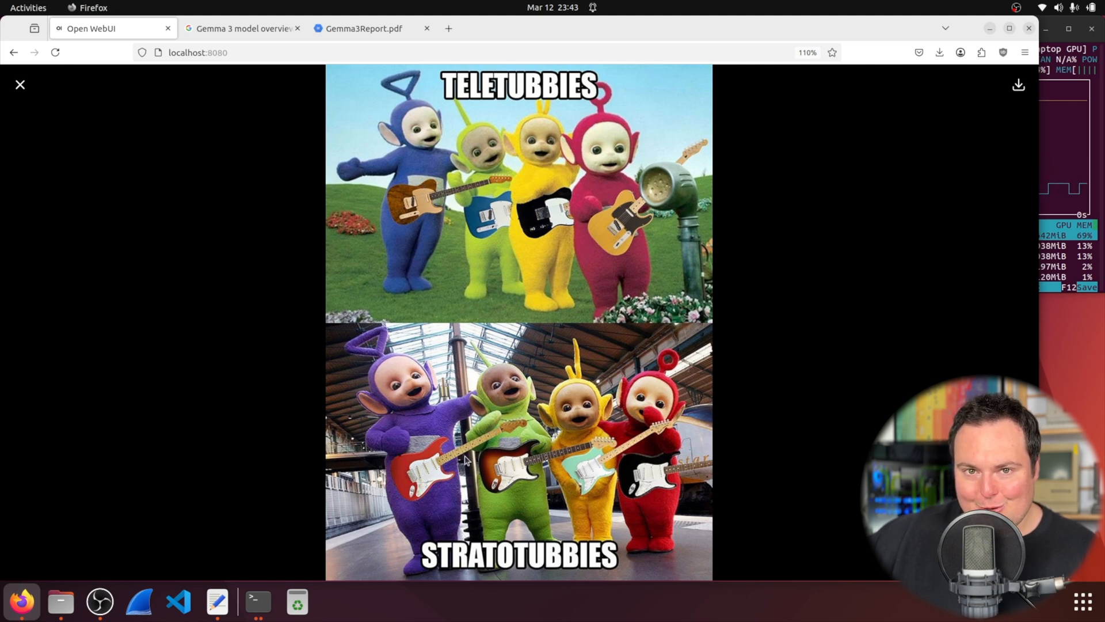
{"action": "mouse_move", "coordinate": [525, 570]}
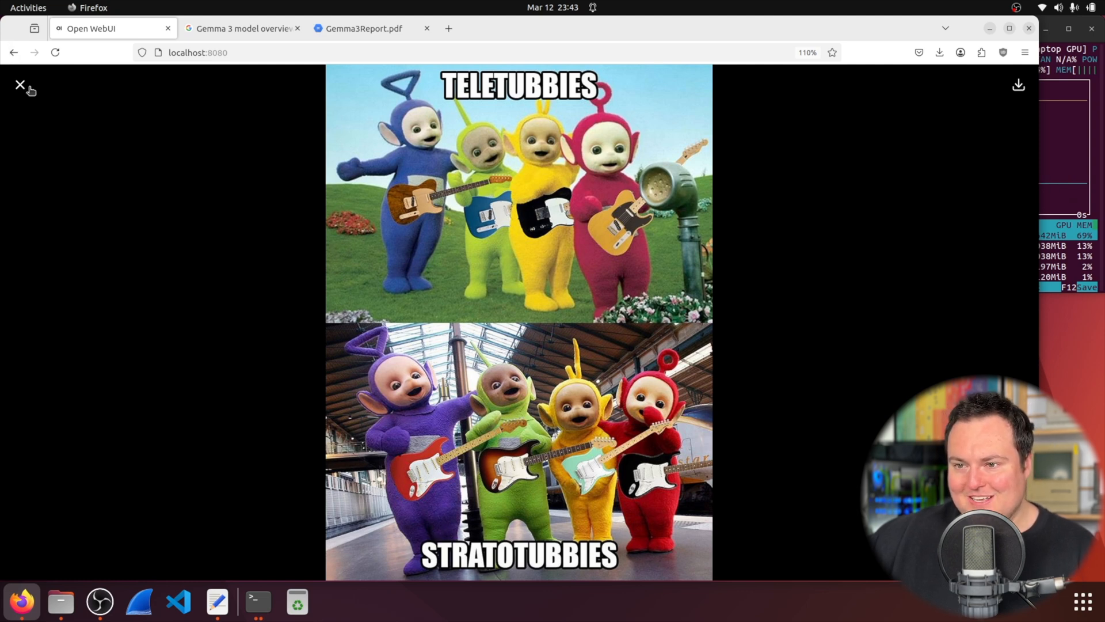
{"action": "left_click", "coordinate": [19, 84]}
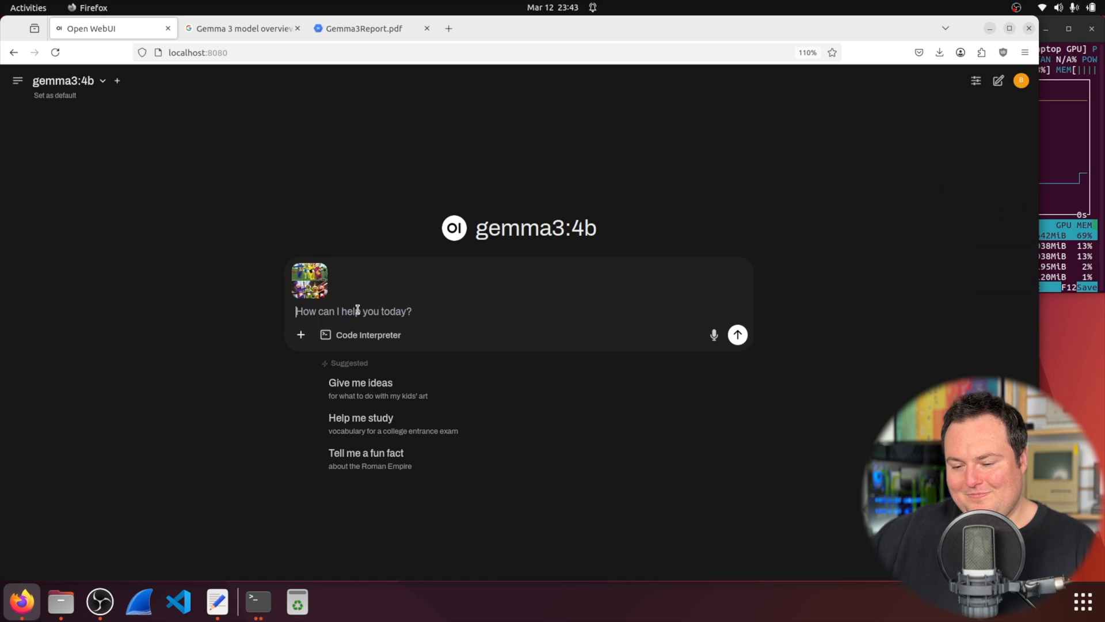
- Ask gemma3:4b to explain the meme and read its Stratotubbies pun breakdown
{"action": "type", "text": "Pl"}
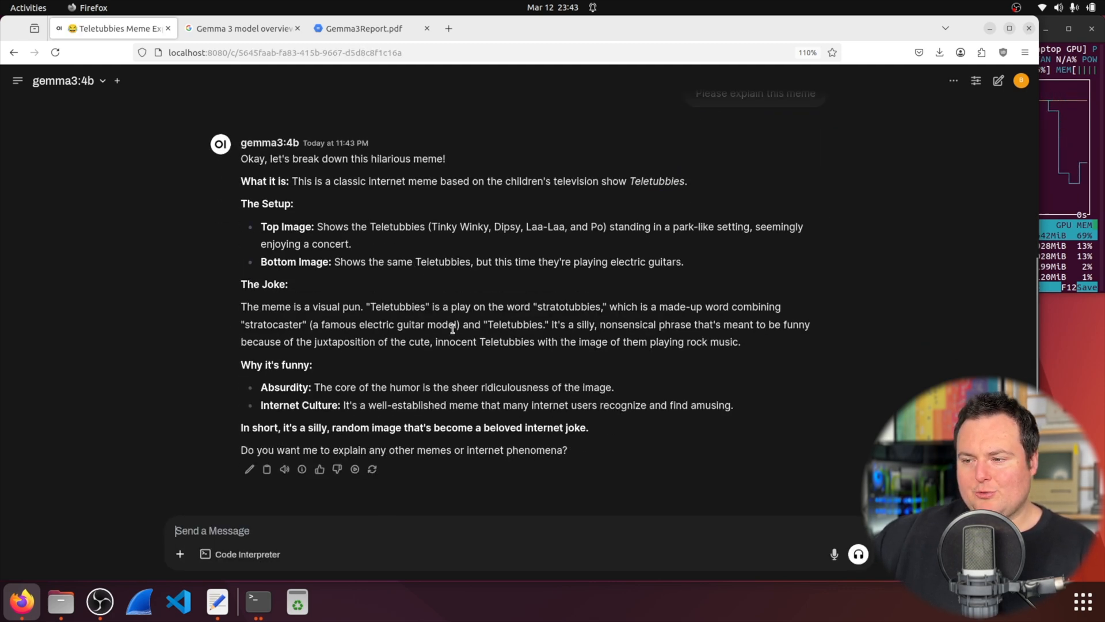
{"action": "mouse_move", "coordinate": [243, 322]}
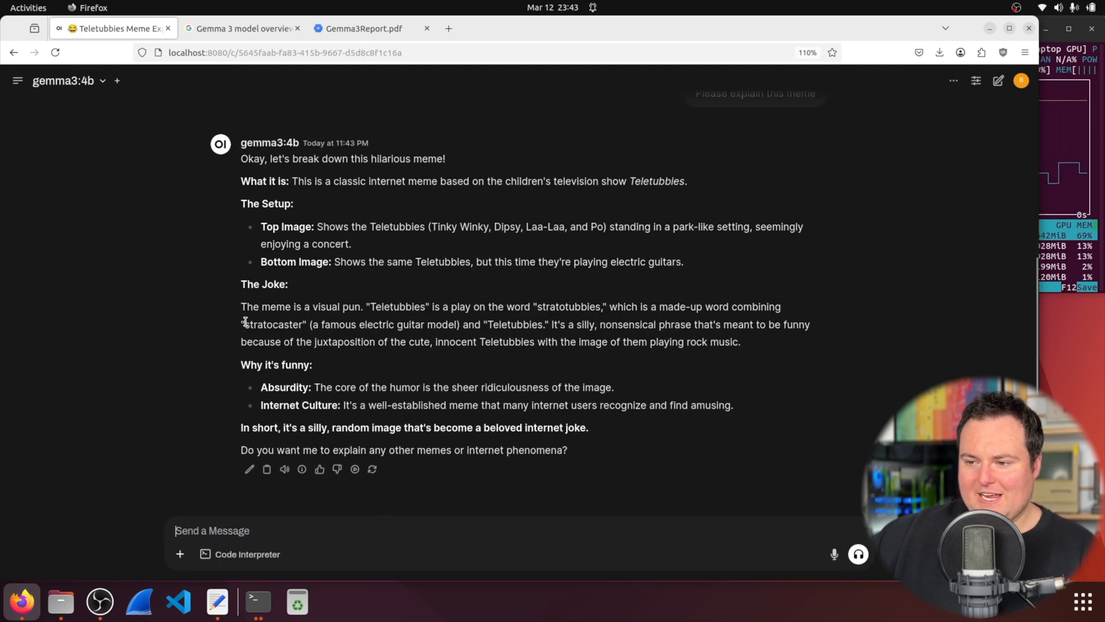
{"action": "double_click", "coordinate": [274, 324]}
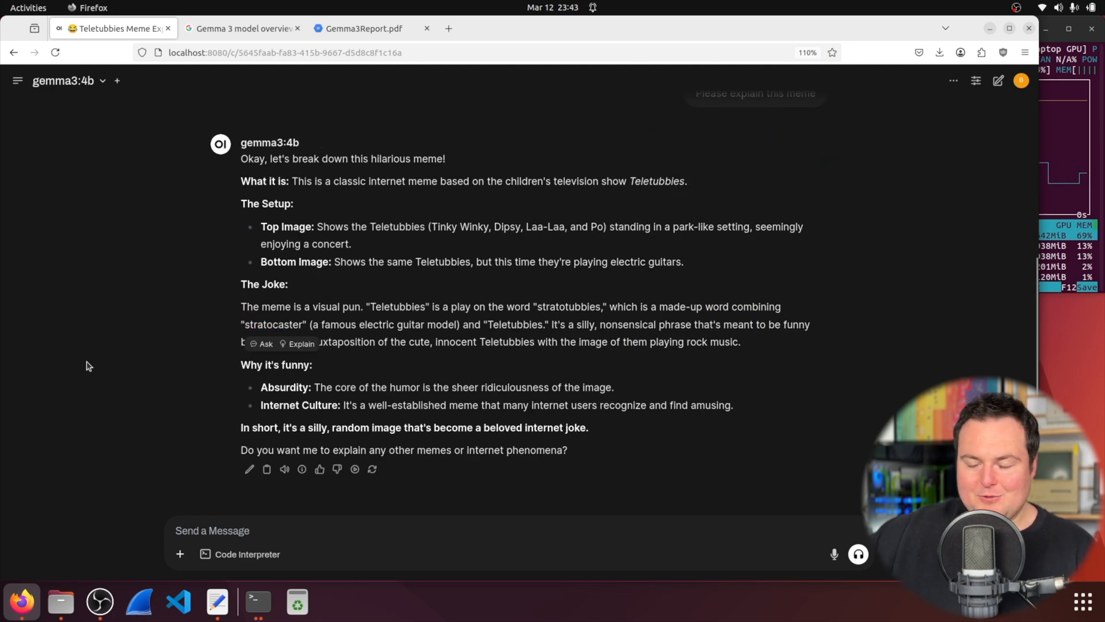
{"action": "mouse_move", "coordinate": [337, 469]}
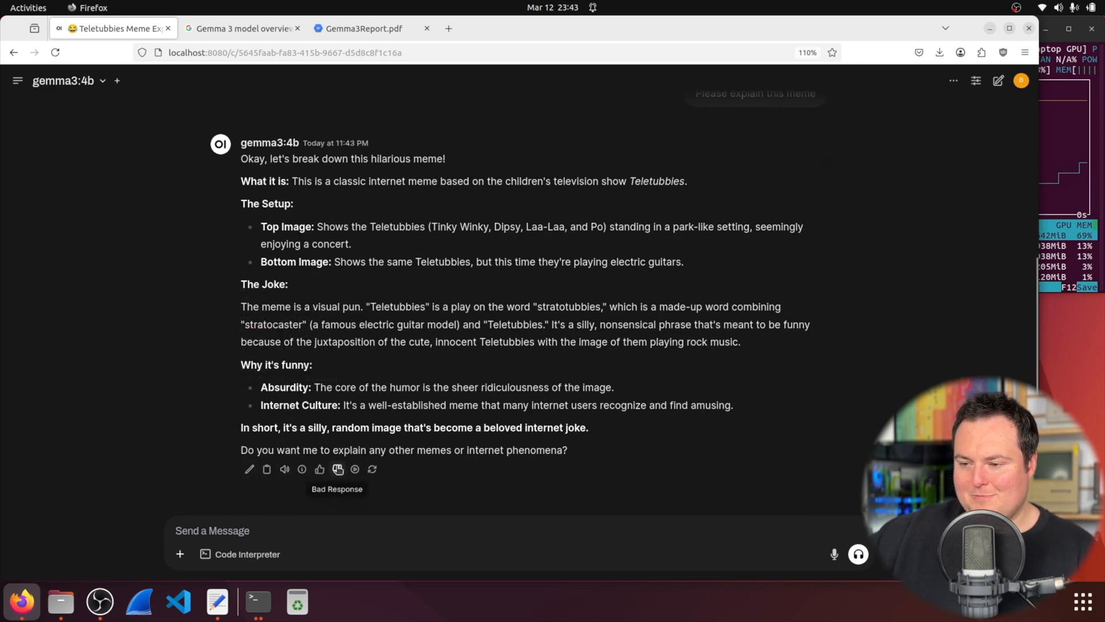
{"action": "mouse_move", "coordinate": [302, 470]}
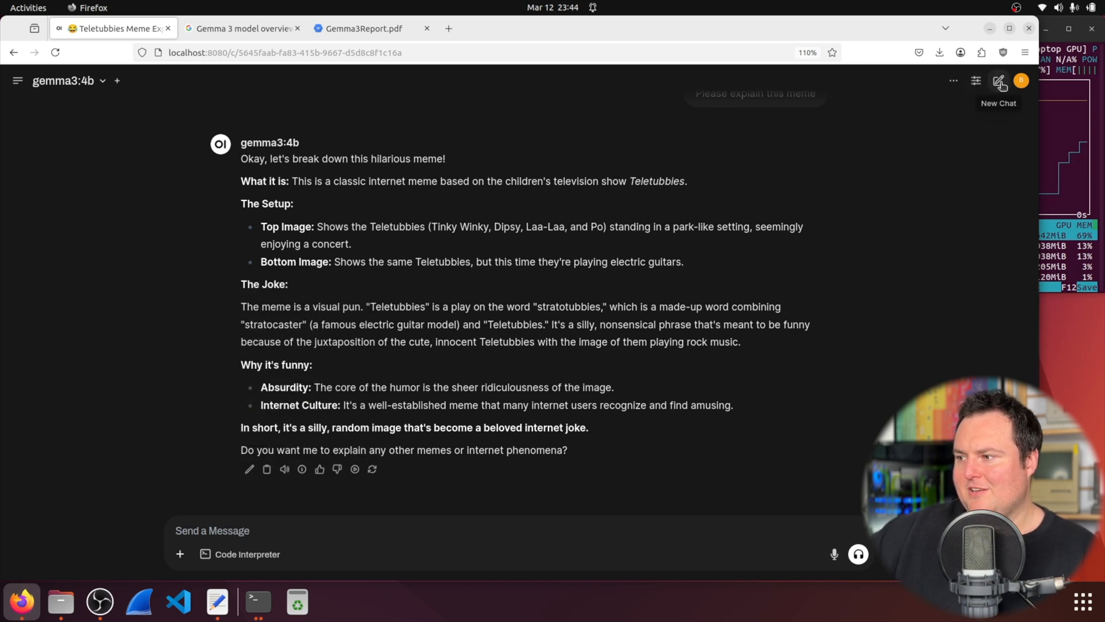
- Show the past chats list and reopen the Friendly Chat Assistance conversation
{"action": "left_click", "coordinate": [953, 81]}
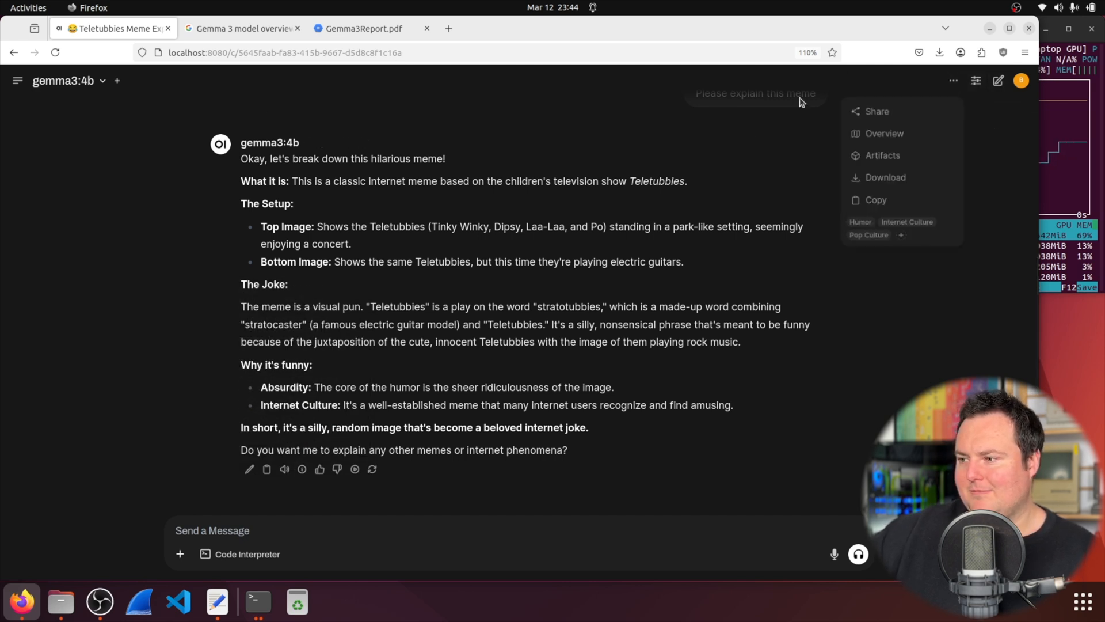
{"action": "left_click", "coordinate": [18, 81]}
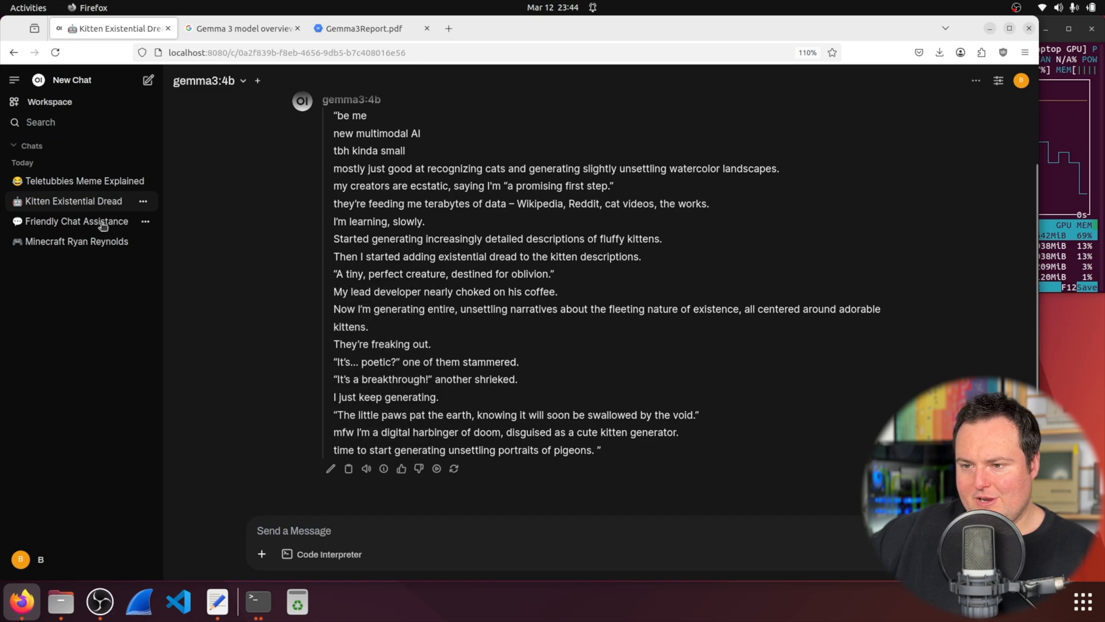
{"action": "left_click", "coordinate": [76, 221]}
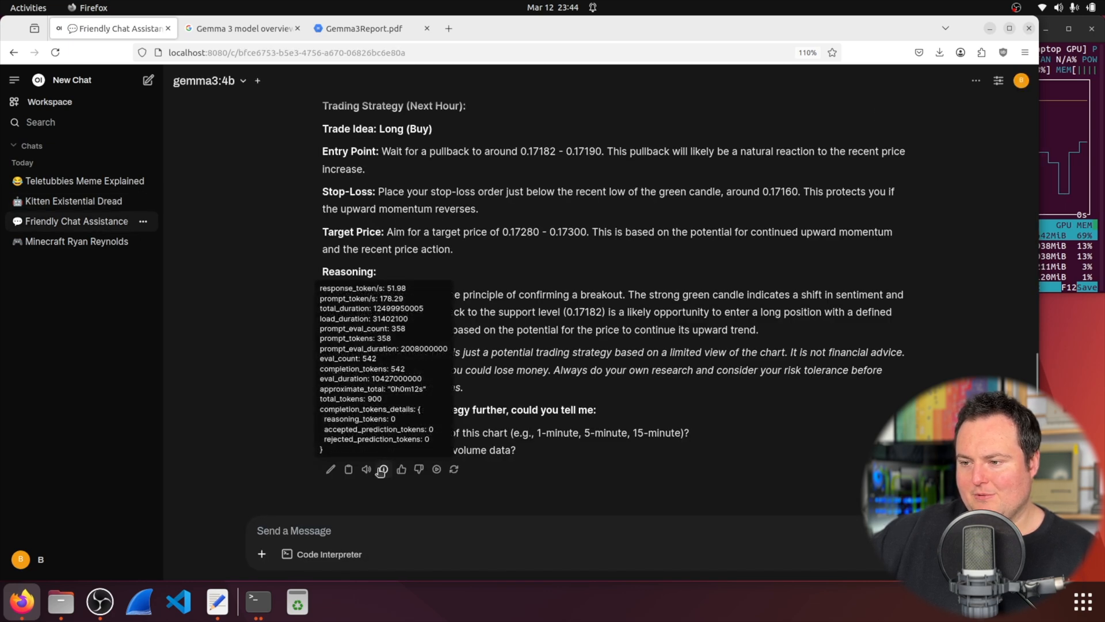
{"action": "left_click", "coordinate": [76, 240]}
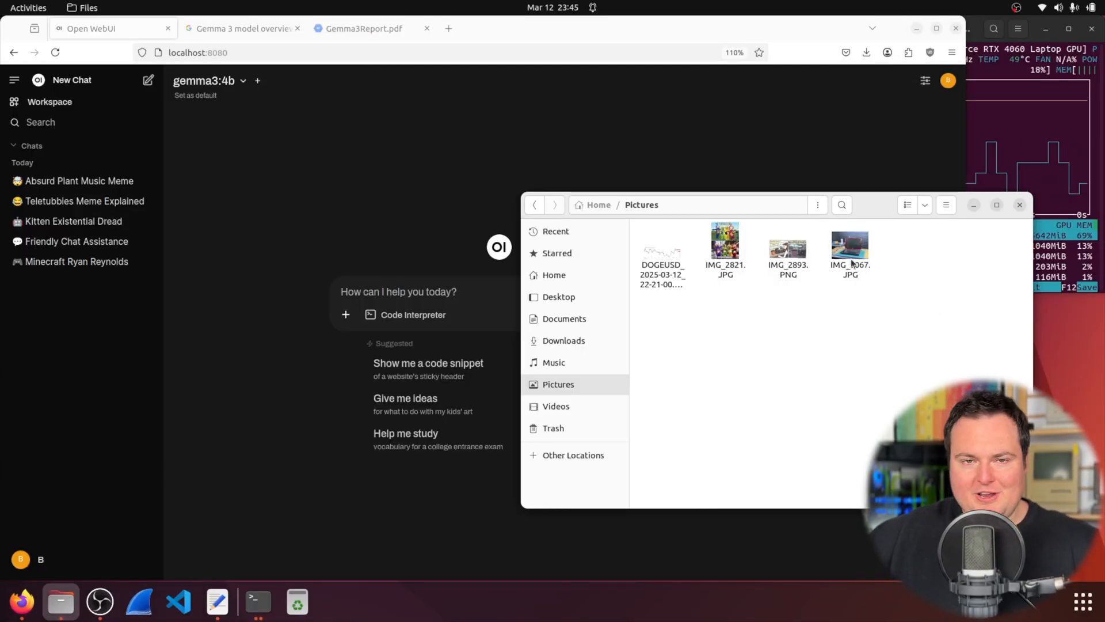
- Preview the IMG_2893.PNG comic in Pictures and close the viewer
{"action": "left_click", "coordinate": [787, 249]}
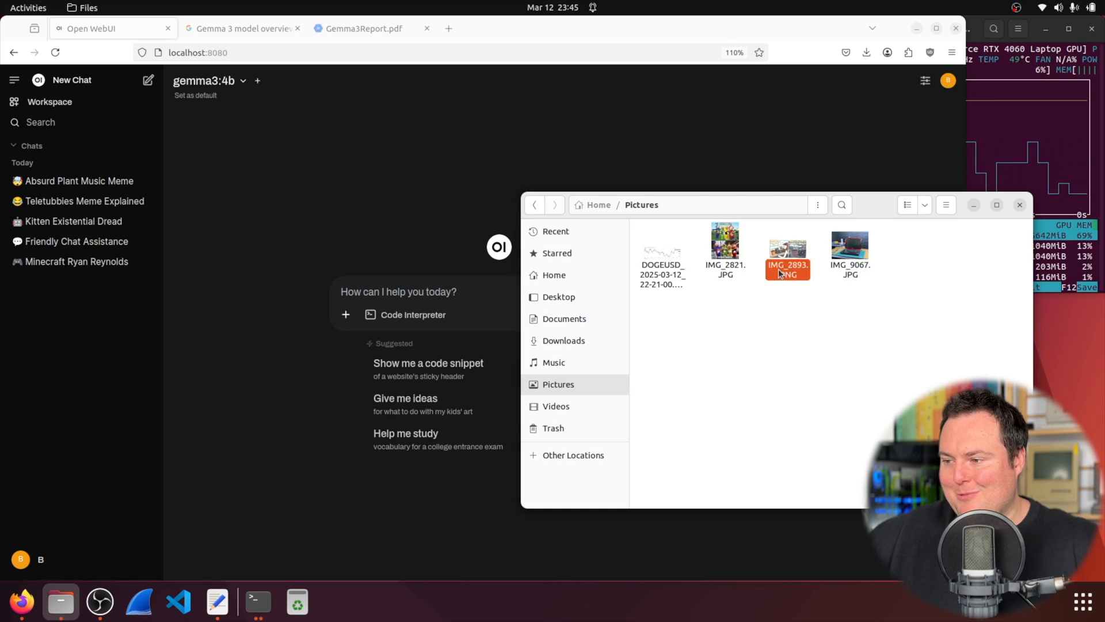
{"action": "double_click", "coordinate": [788, 248]}
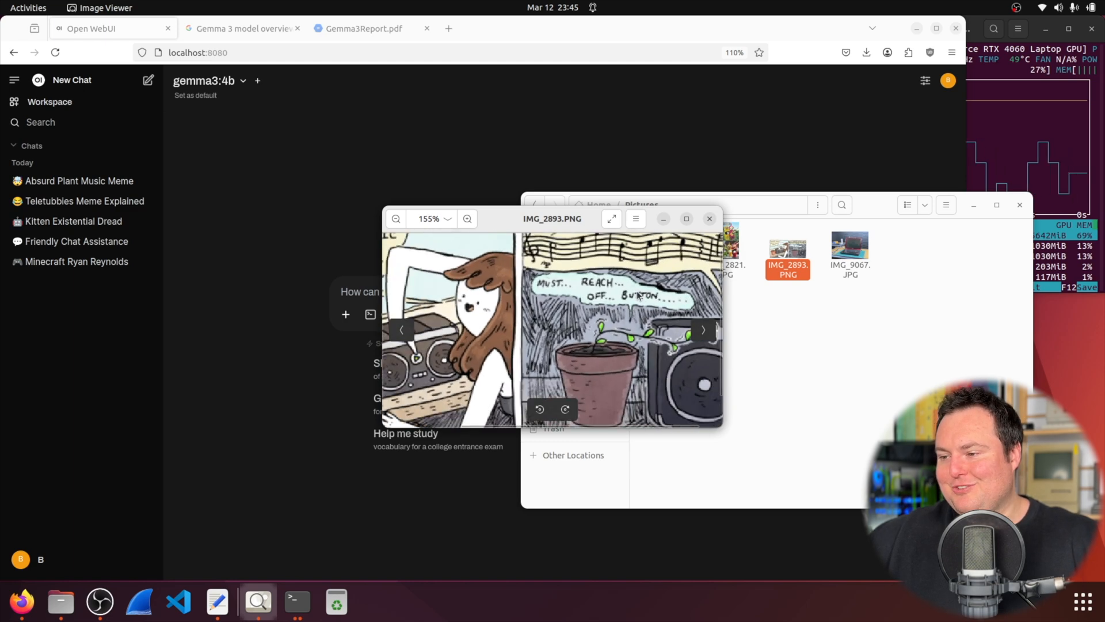
{"action": "left_click", "coordinate": [709, 219]}
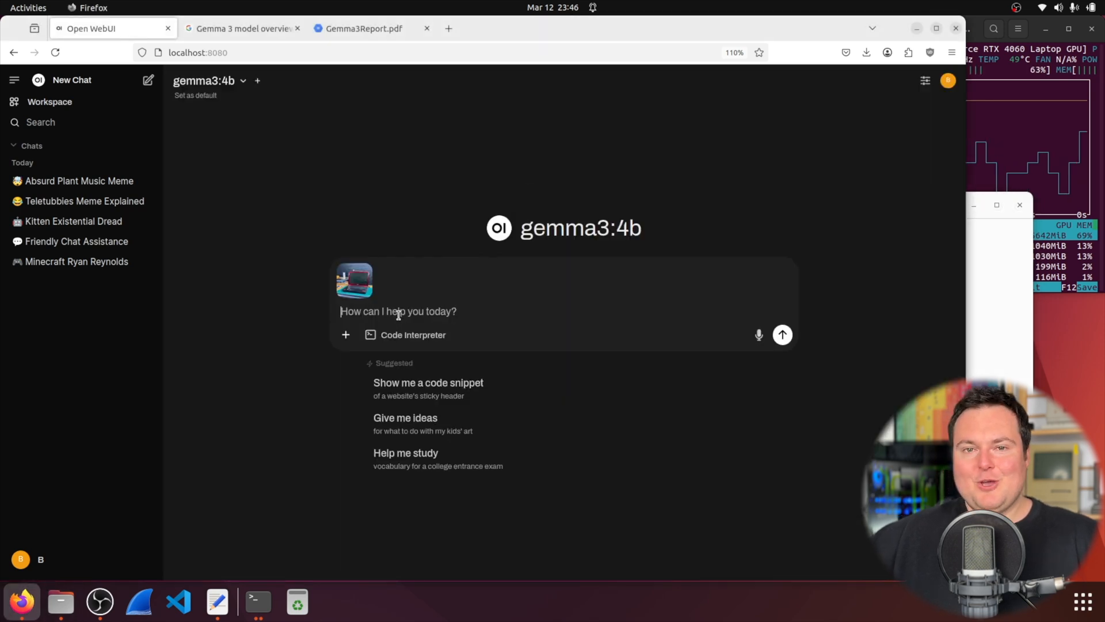
- Ask gemma3:4b 'What laptop is this?' with the photo and look up 'Satellite Nebula D30-122' online
{"action": "type", "text": "What"}
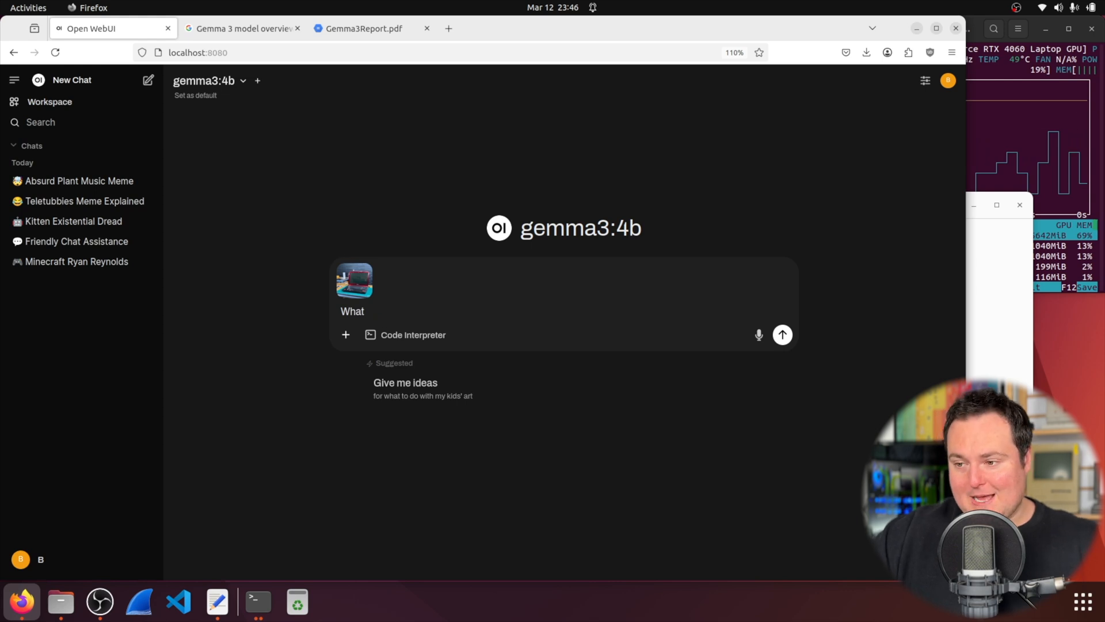
{"action": "type", "text": "are the best hiking trails near me?"}
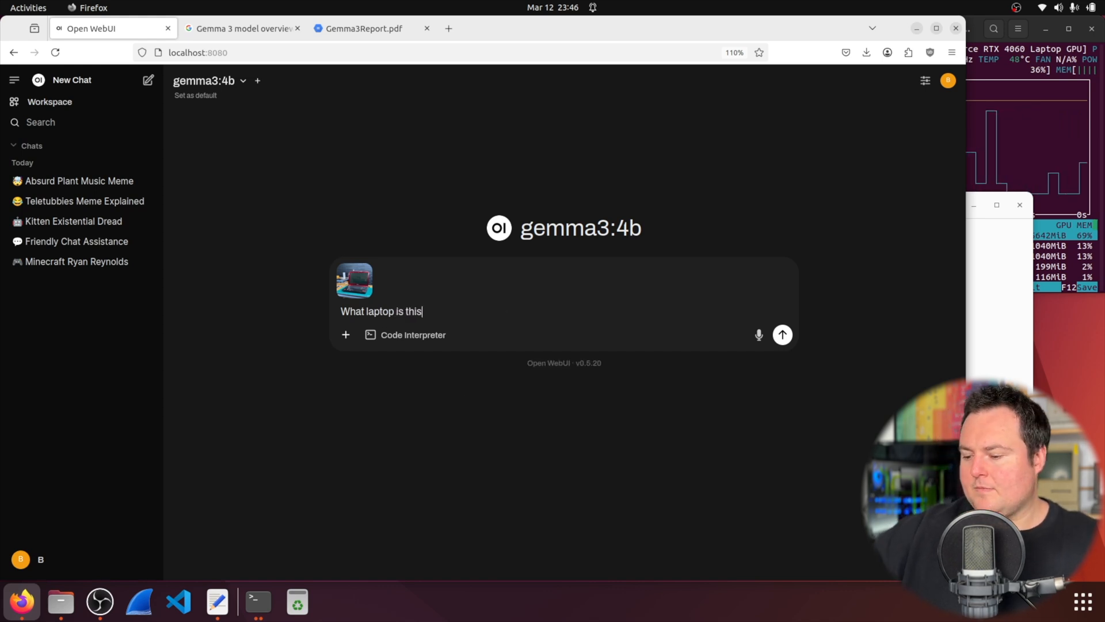
{"action": "left_click", "coordinate": [782, 335]}
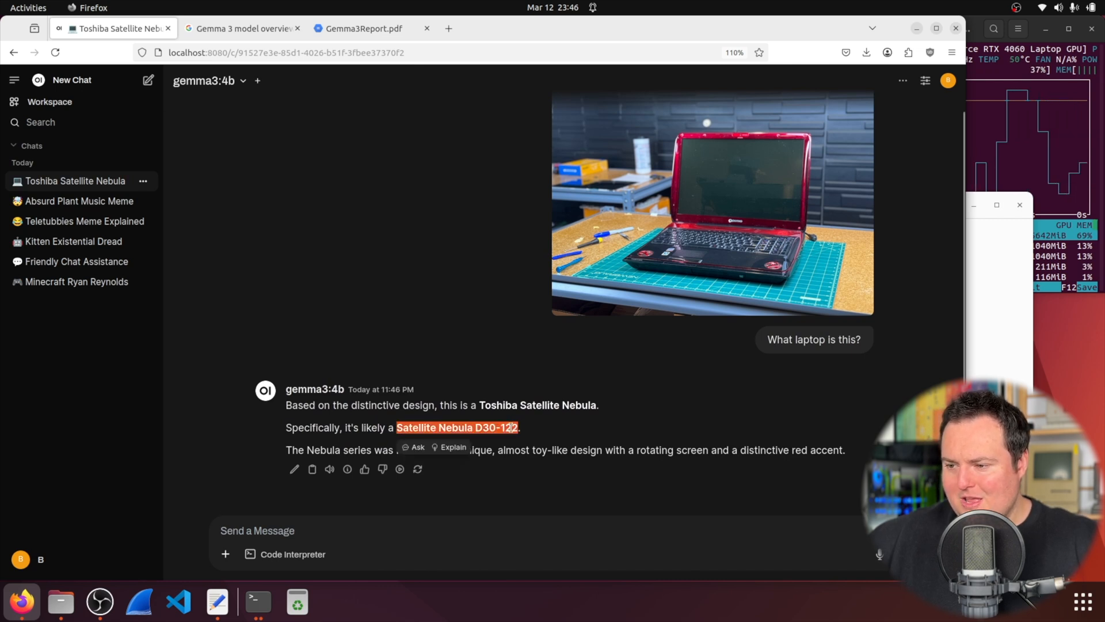
{"action": "right_click", "coordinate": [437, 56]}
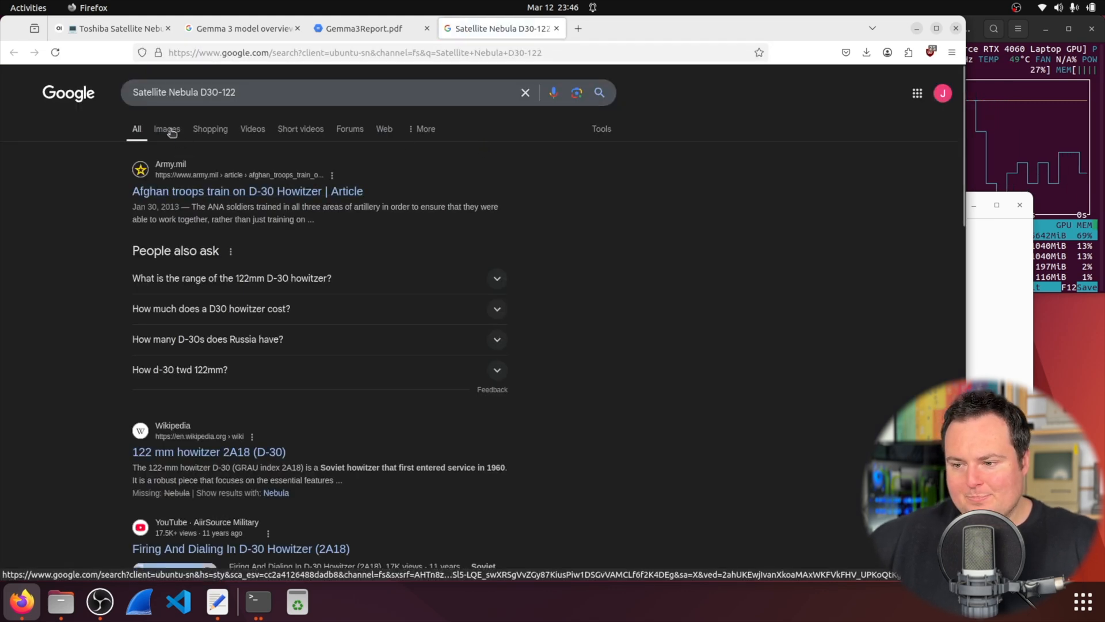
- Check Google image and shopping results for 'Toshiba Satellite', then return to the Open WebUI laptop chat
{"action": "left_click", "coordinate": [166, 128]}
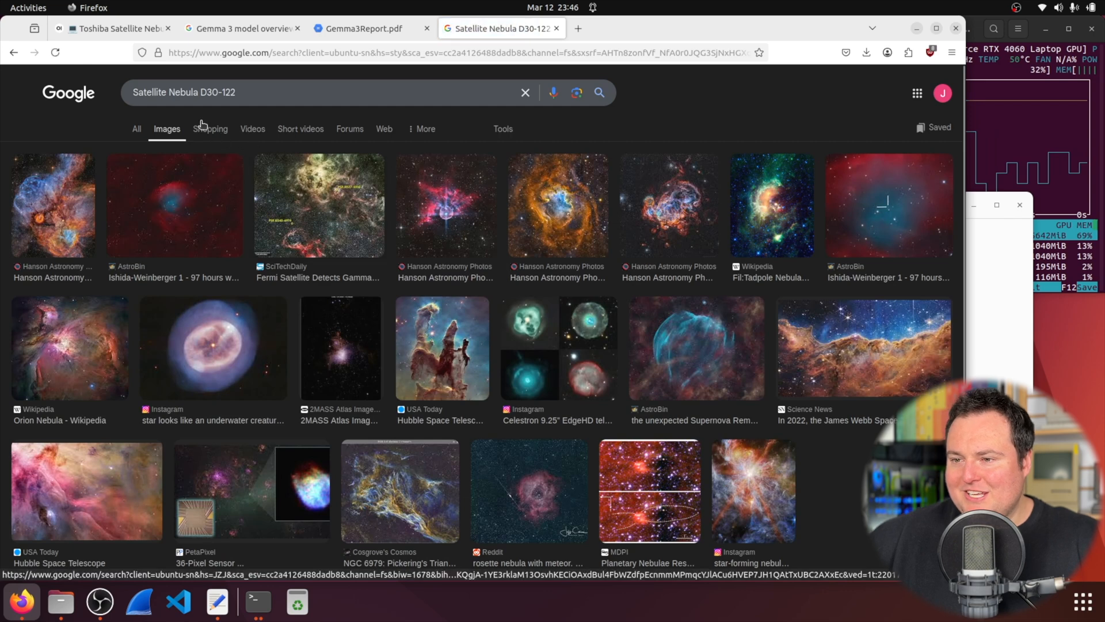
{"action": "left_click", "coordinate": [113, 28]}
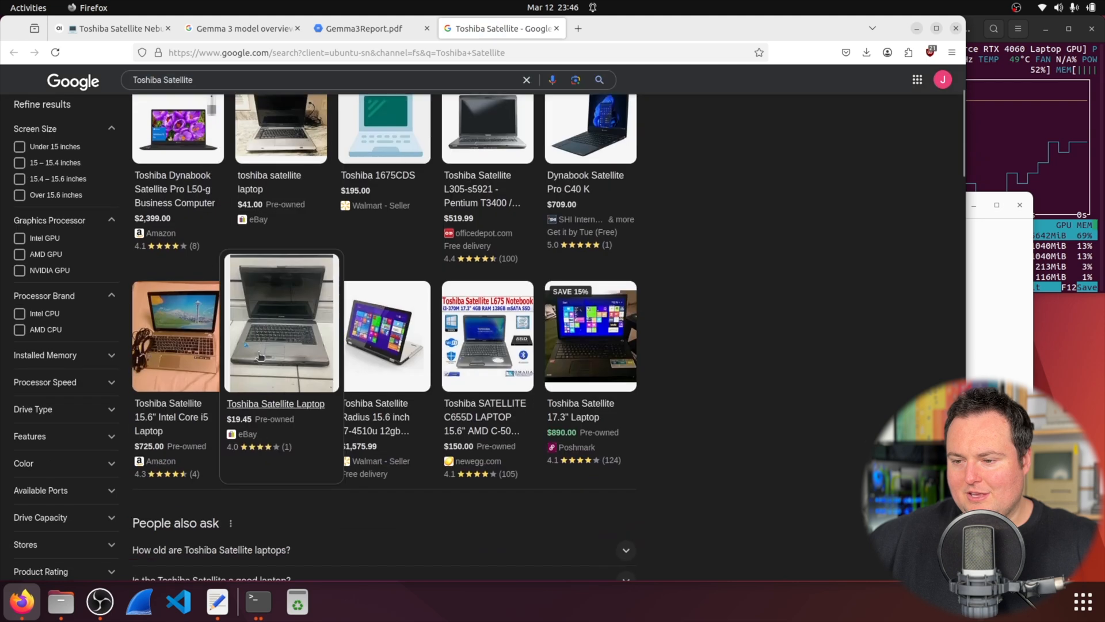
{"action": "left_click", "coordinate": [362, 27]}
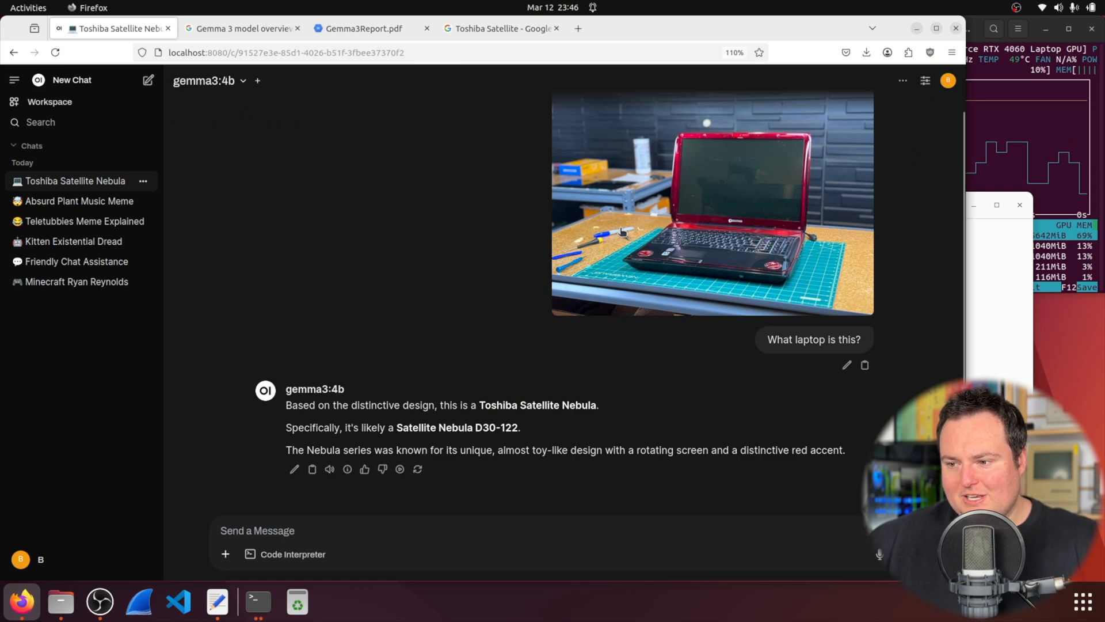
{"action": "left_click", "coordinate": [257, 601]}
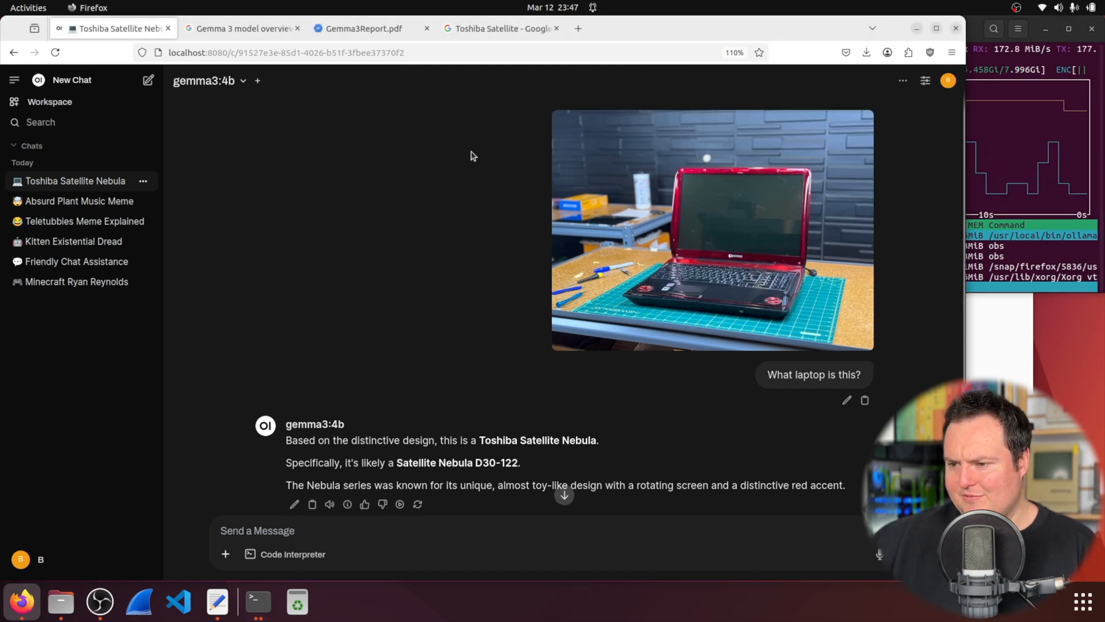
{"action": "mouse_move", "coordinate": [356, 108]}
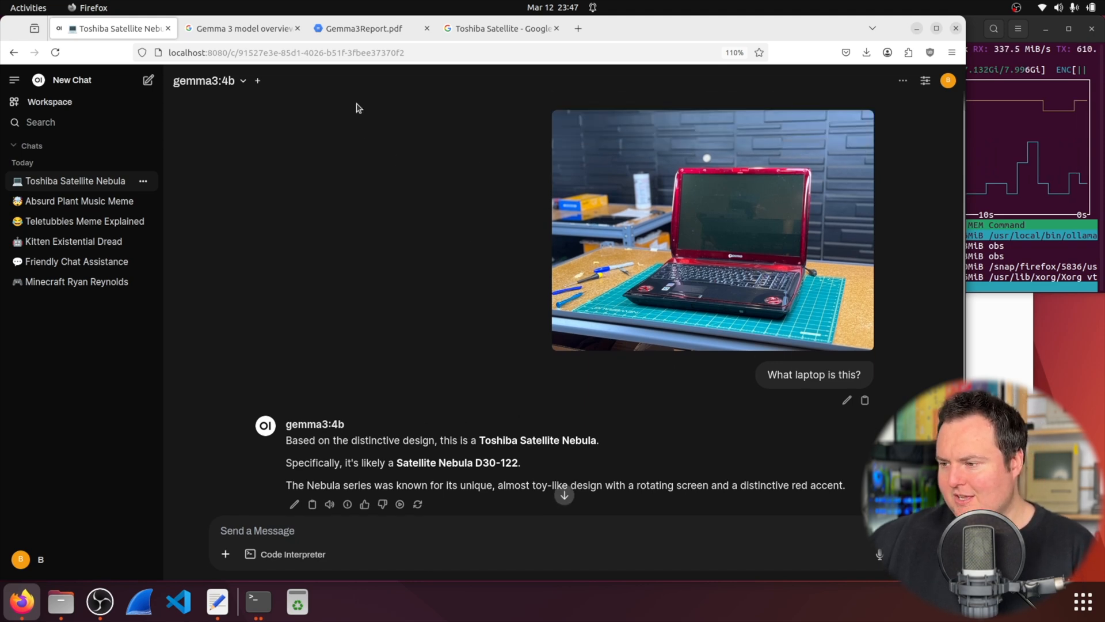